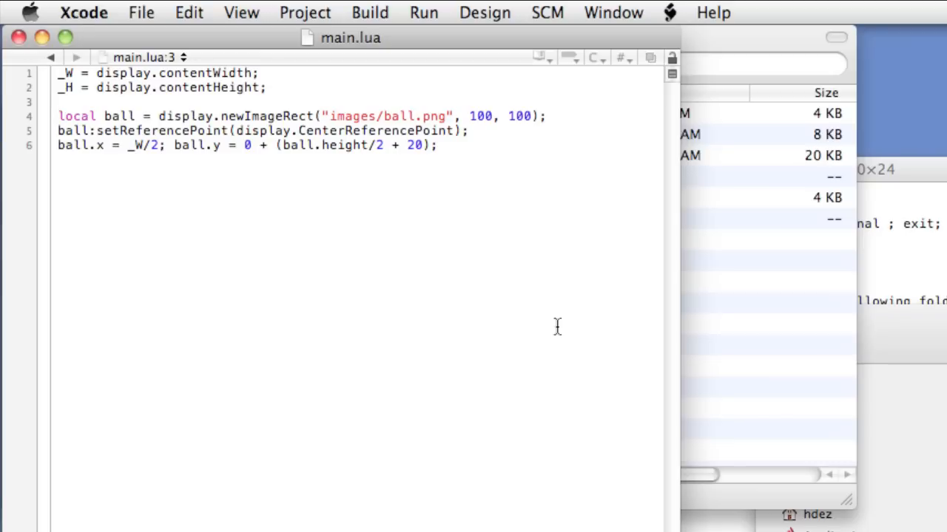
Step: Add local physics = require("physics"); above the ball code
{"action": "left_click", "coordinate": [59, 102]}
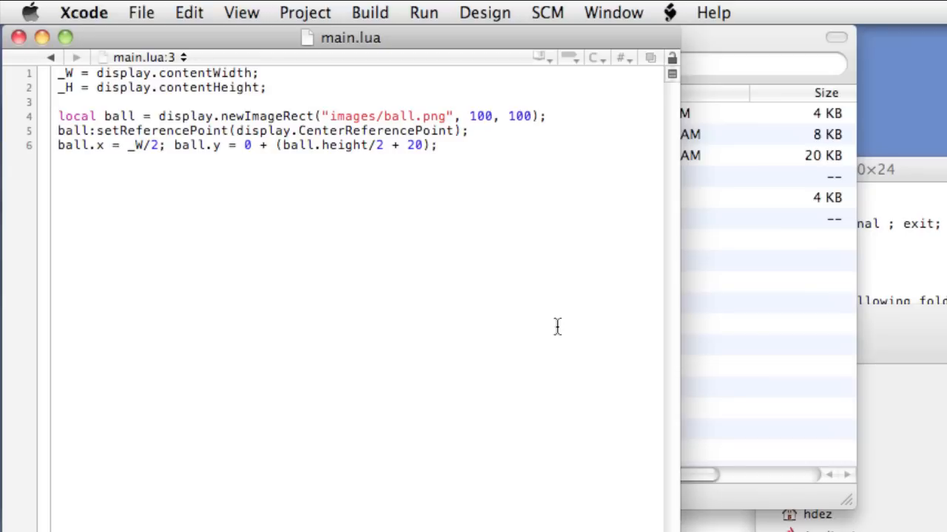
{"action": "left_click", "coordinate": [59, 102]}
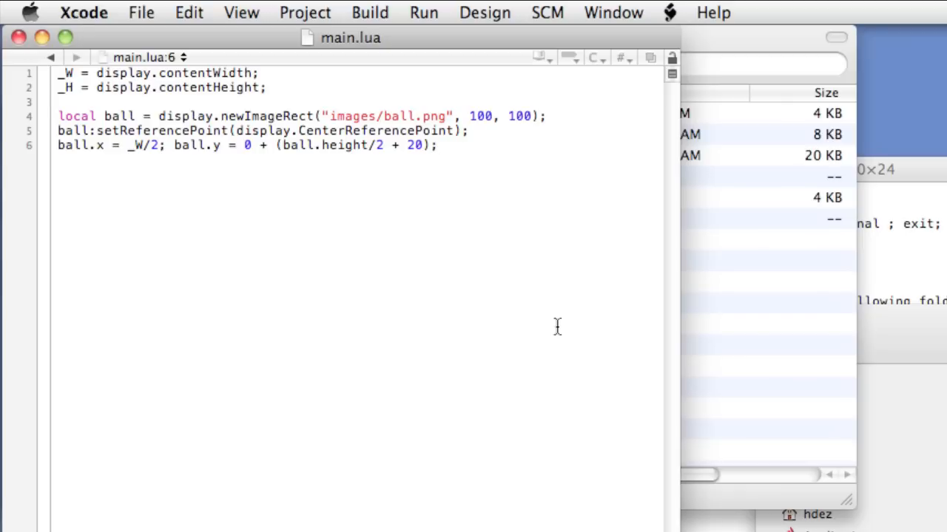
{"action": "left_click", "coordinate": [436, 145]}
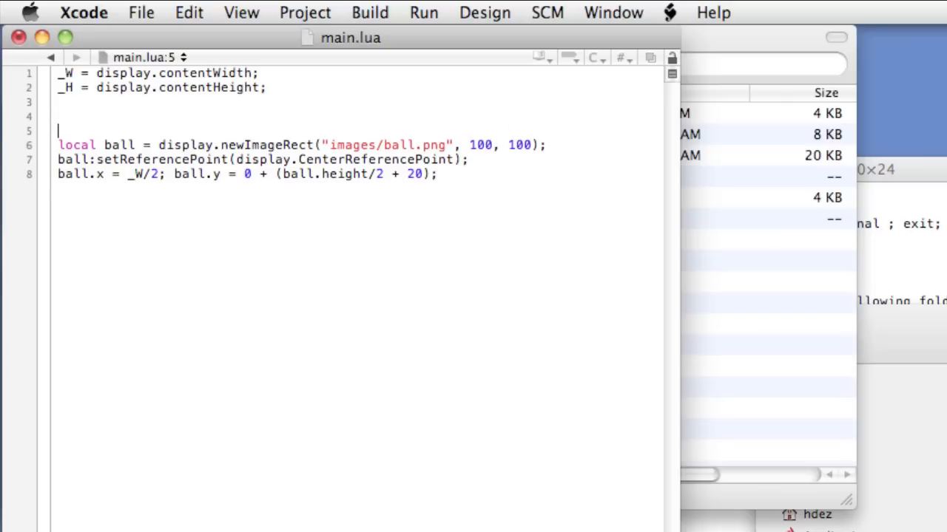
{"action": "type", "text": "local ph"}
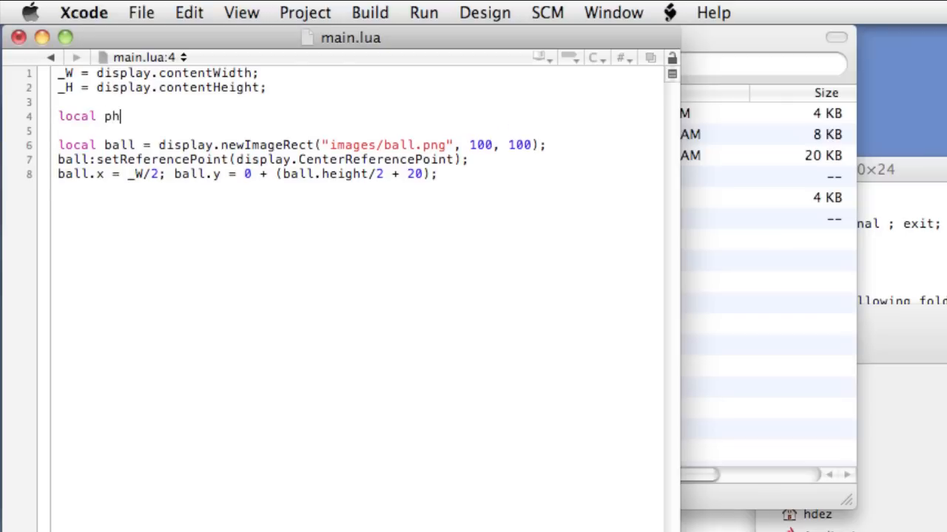
{"action": "type", "text": "ysics ="}
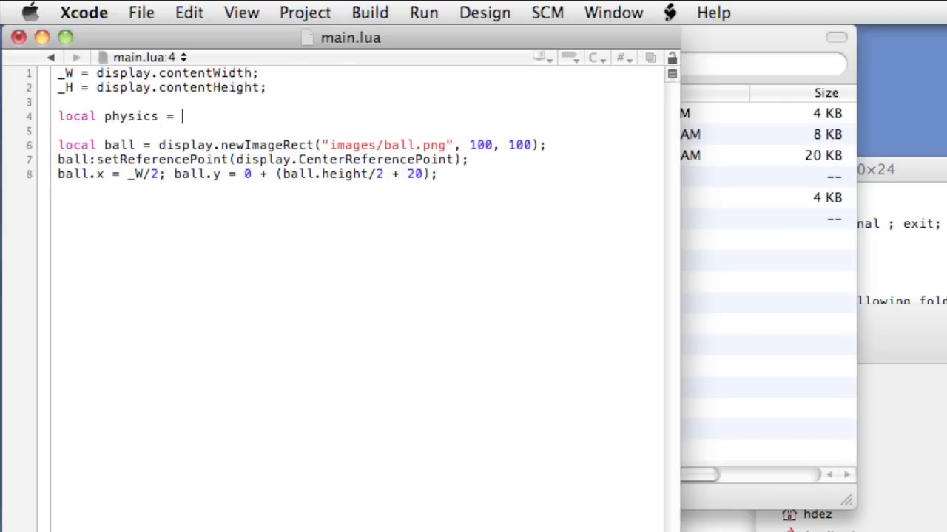
{"action": "type", "text": "require(\""}
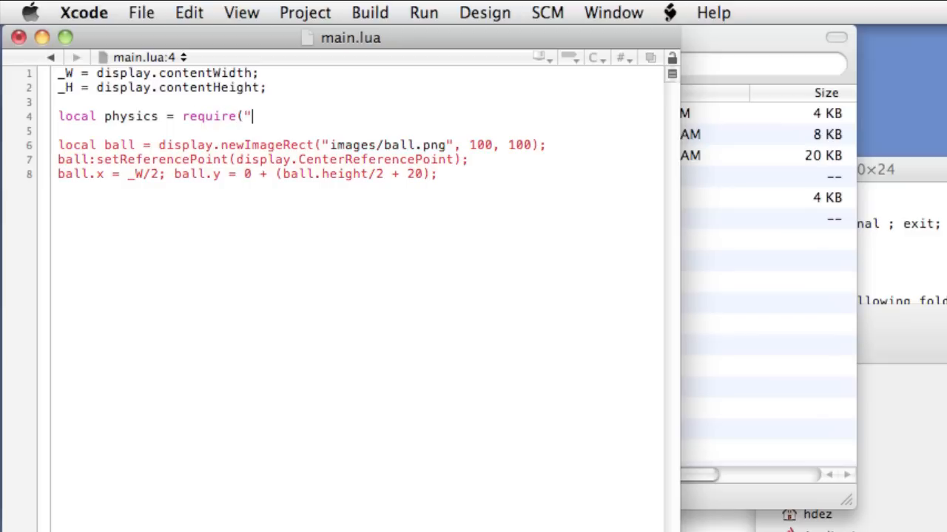
{"action": "type", "text": "physics"}
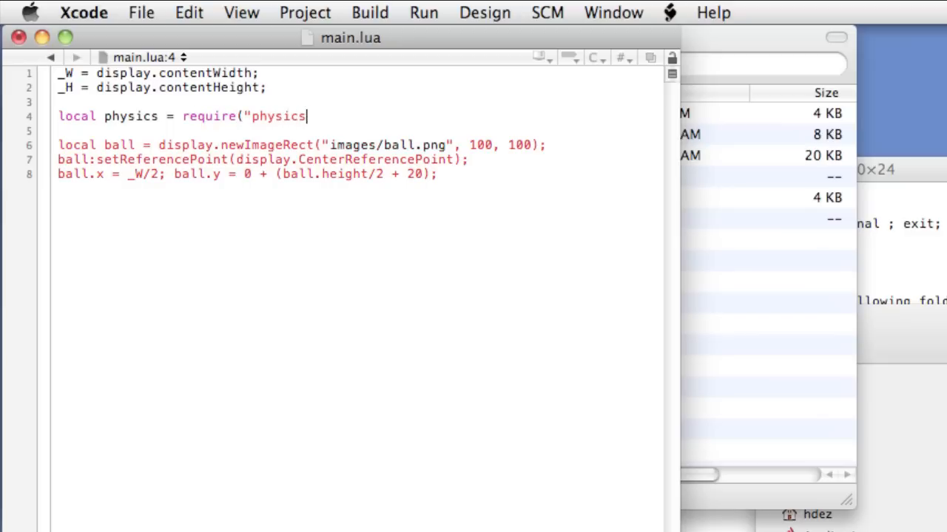
{"action": "type", "text": "\");"}
{"action": "type", "text": "ph"}
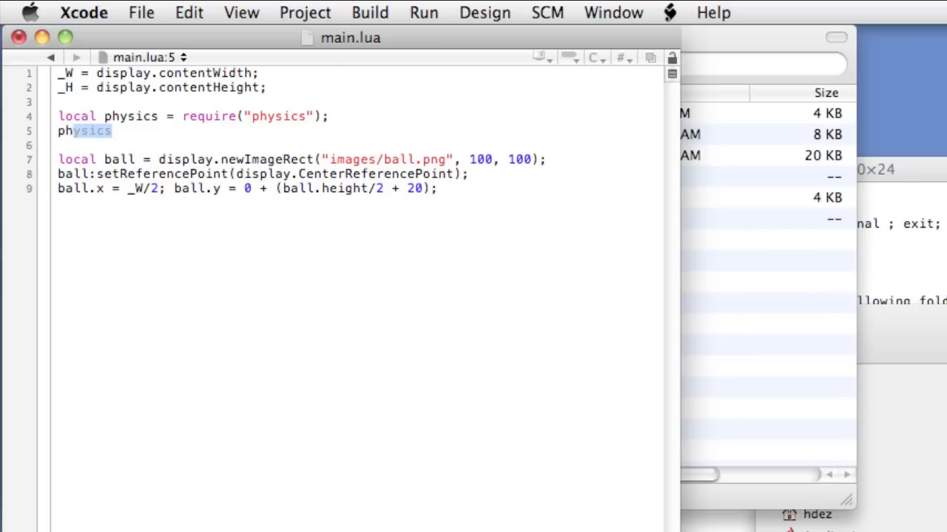
Step: Add physics.start(); on the following line to start the simulation
{"action": "type", "text": ".sta"}
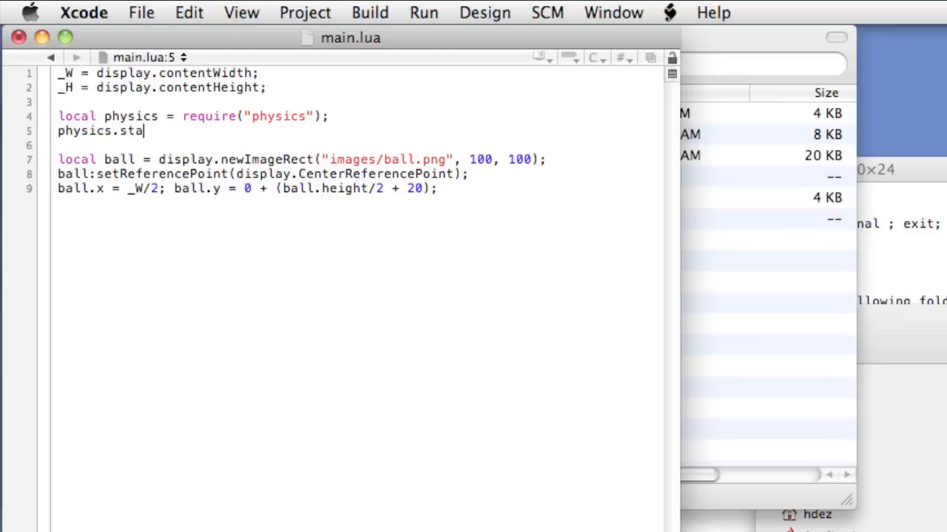
{"action": "type", "text": "rt();"}
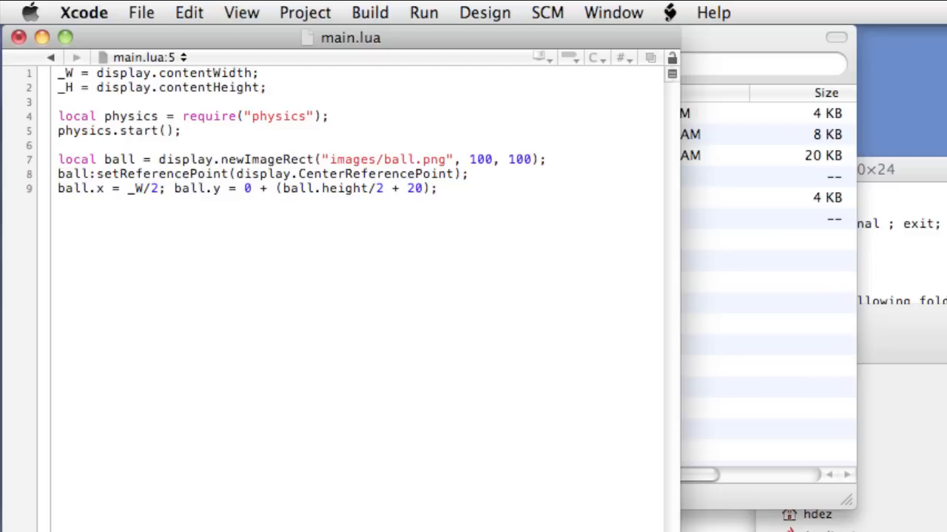
Step: Begin a physics.addBody(ball) call on a new line below the ball positioning code
{"action": "left_click", "coordinate": [180, 130]}
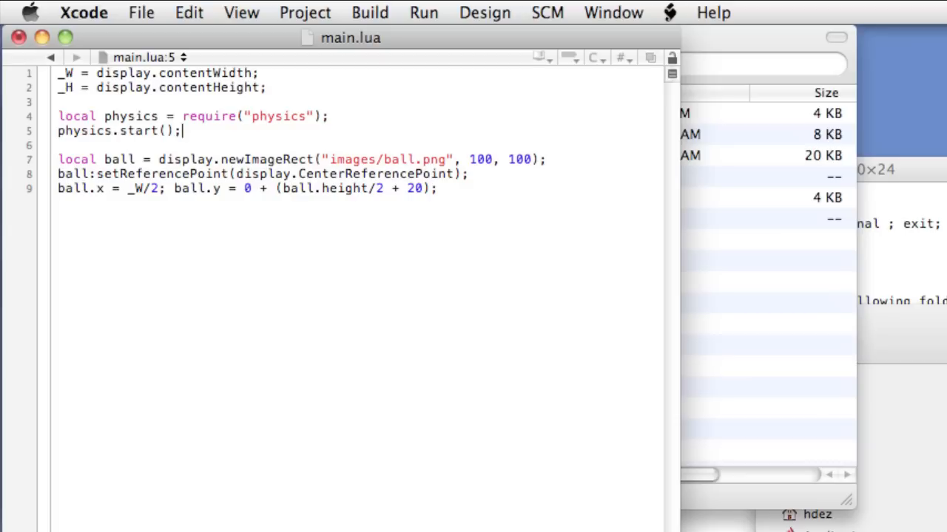
{"action": "type", "text": "physics."}
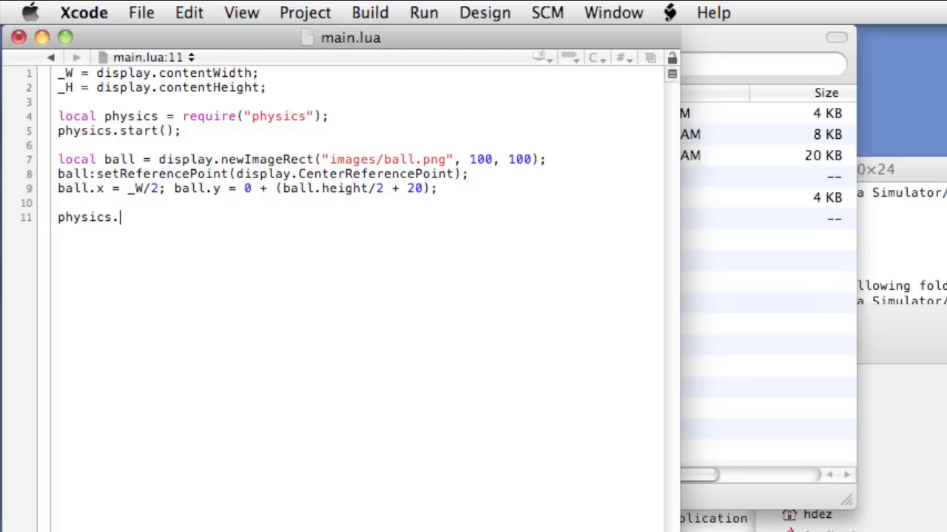
{"action": "type", "text": "addB"}
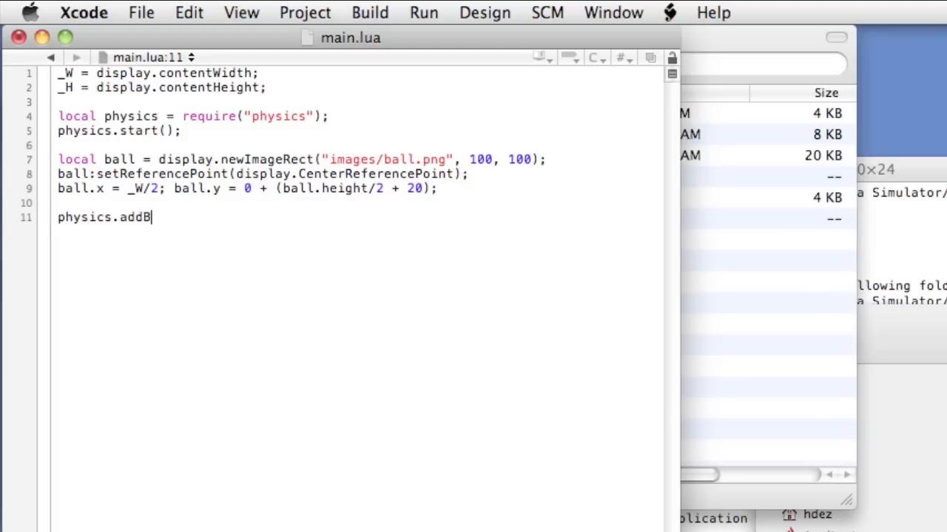
{"action": "type", "text": "ody()"}
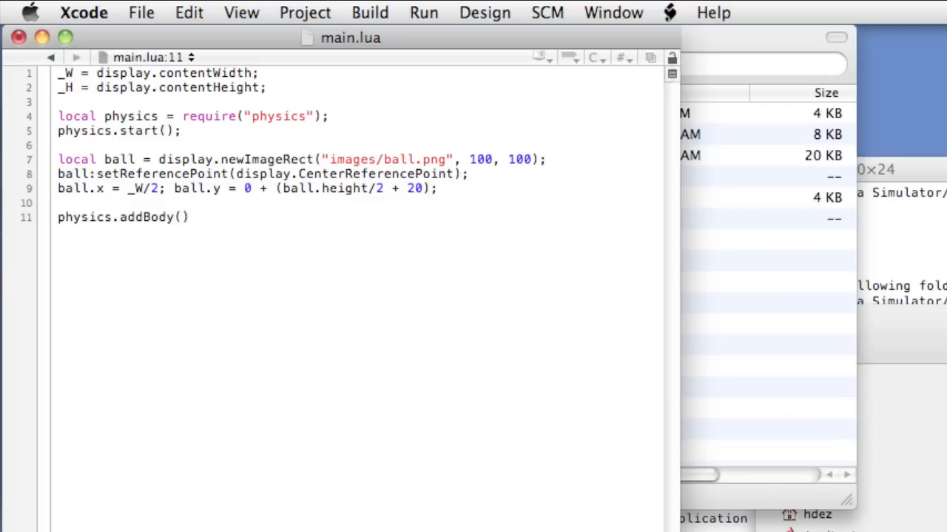
{"action": "left_click", "coordinate": [183, 217]}
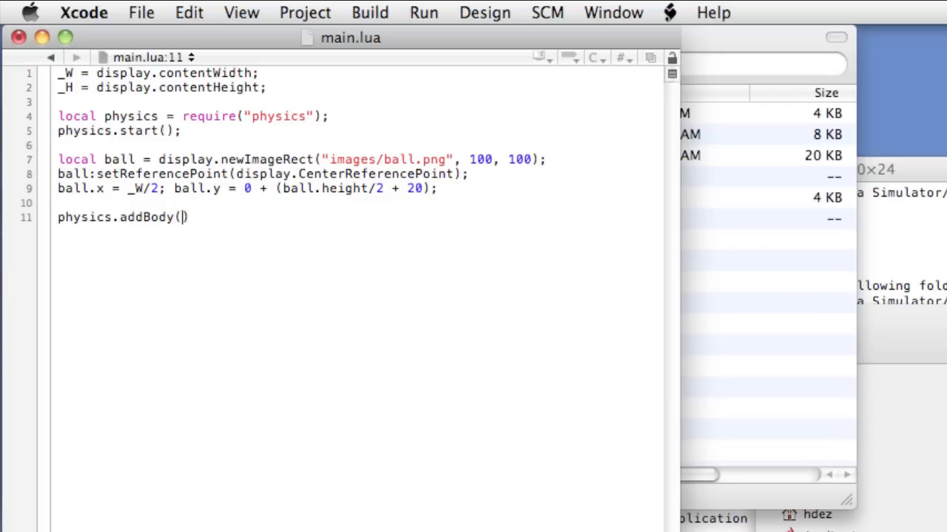
{"action": "type", "text": "ball,"}
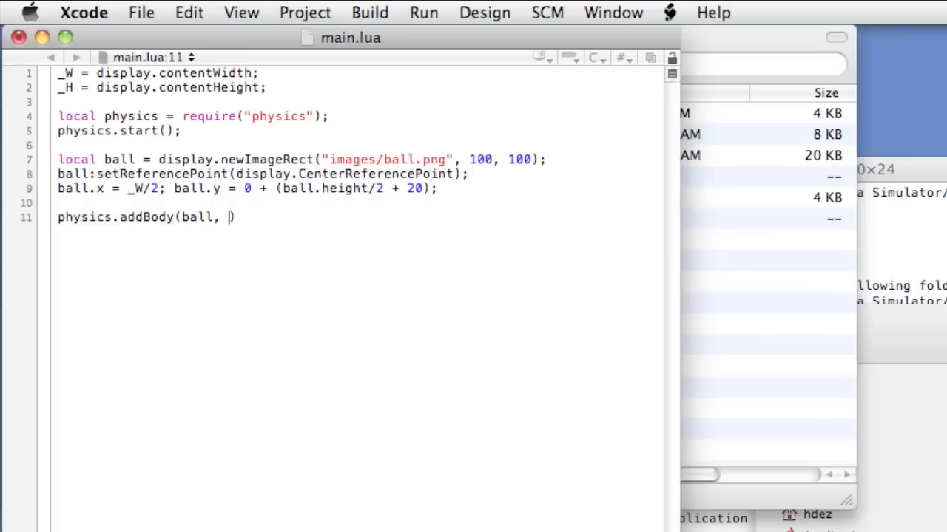
Step: Fill in the body options {density=0.3, friction=0.6, radius=50}
{"action": "type", "text": "{"}
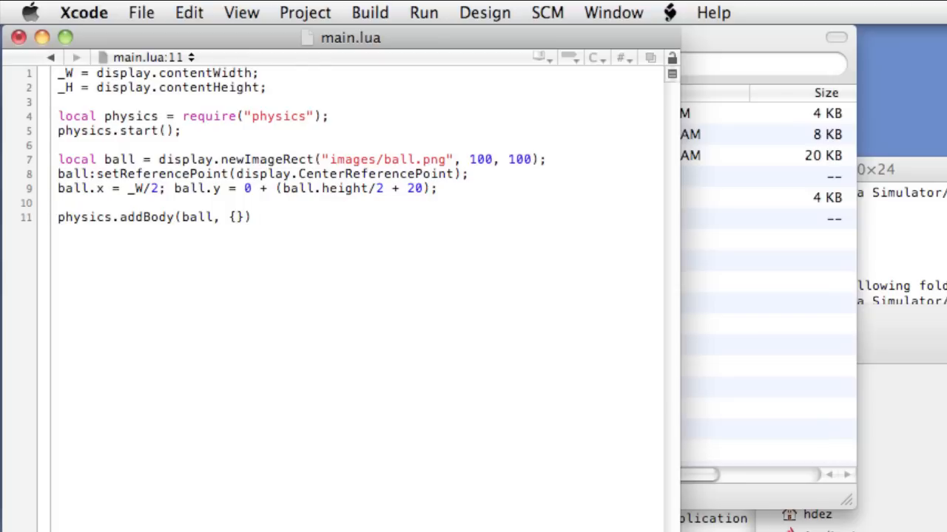
{"action": "type", "text": "density"}
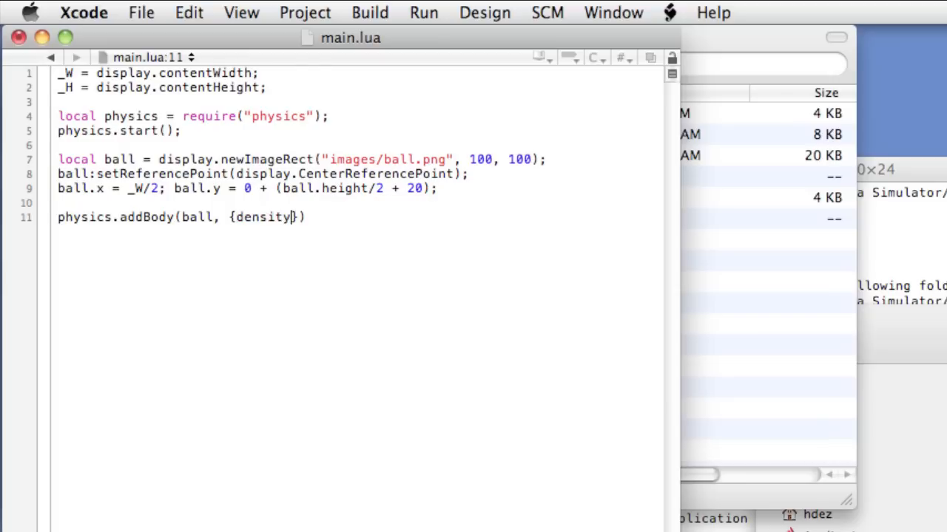
{"action": "type", "text": "=0.3"}
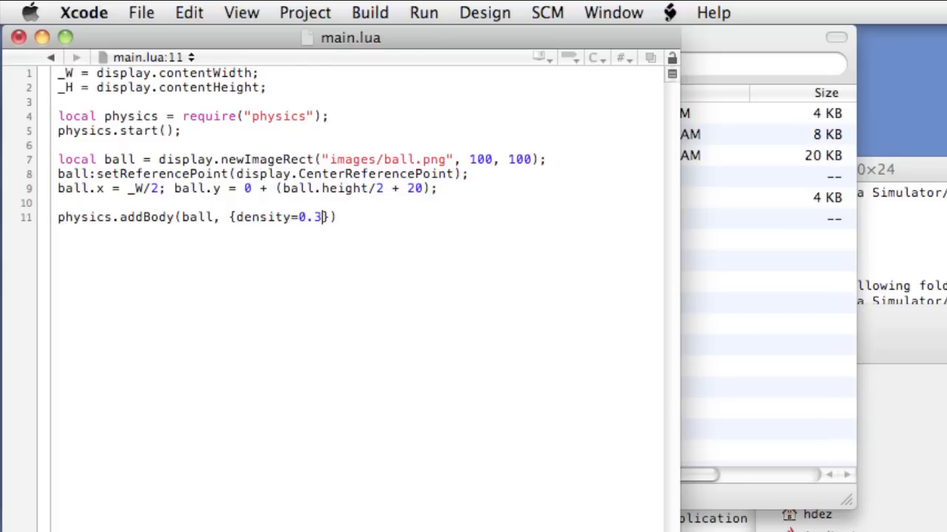
{"action": "type", "text": ", friction"}
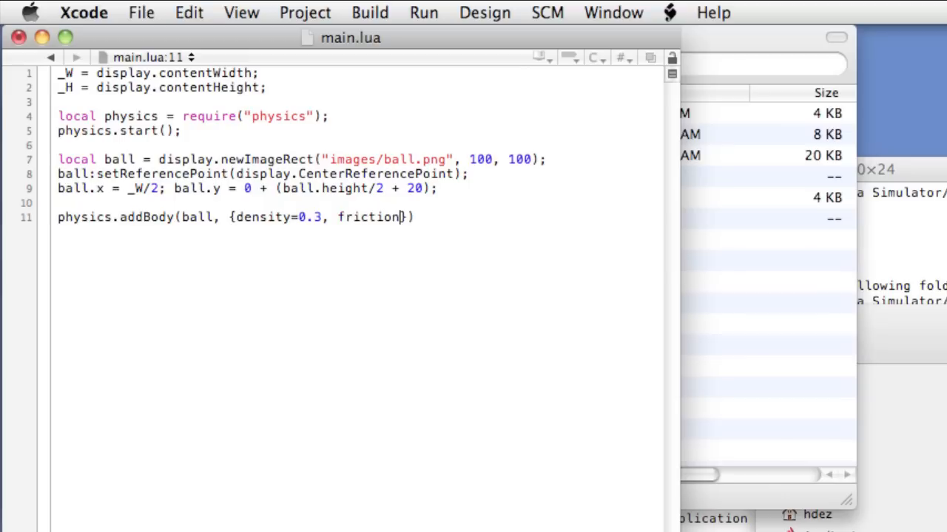
{"action": "type", "text": "=0.6"}
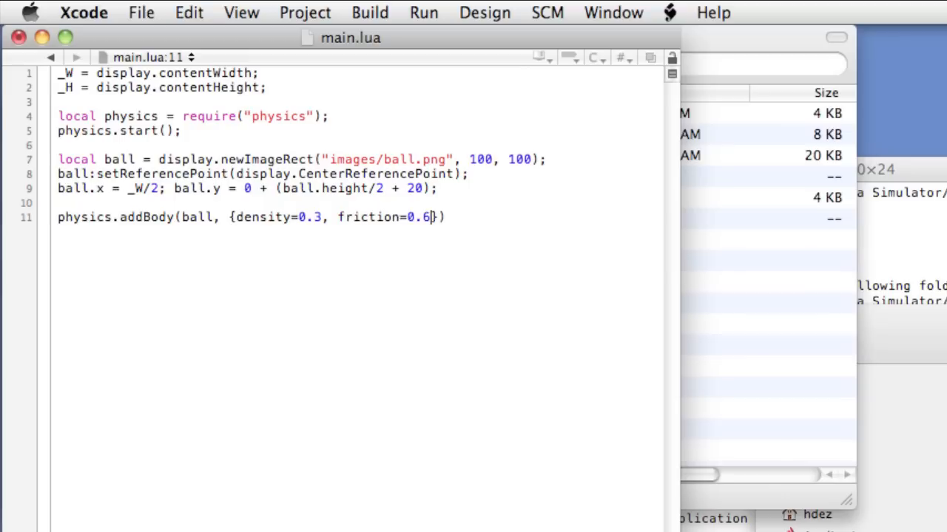
{"action": "type", "text": ", radius=5"}
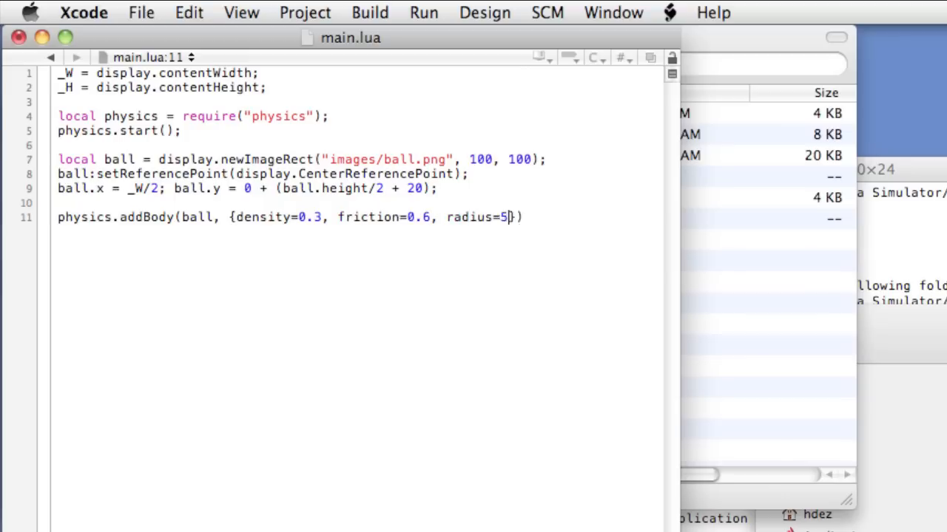
{"action": "type", "text": "0"}
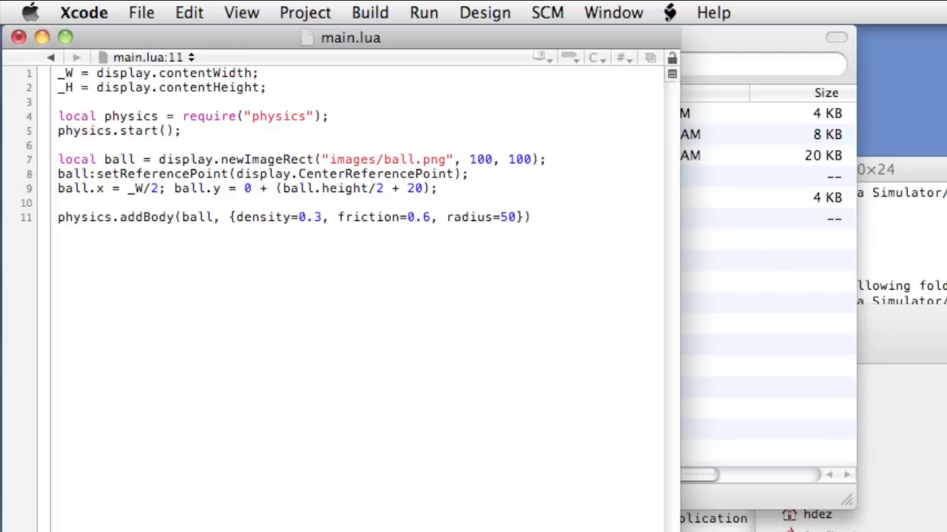
Step: End the ball's addBody statement with a closing semicolon
{"action": "left_click", "coordinate": [514, 216]}
{"action": "type", "text": ";"}
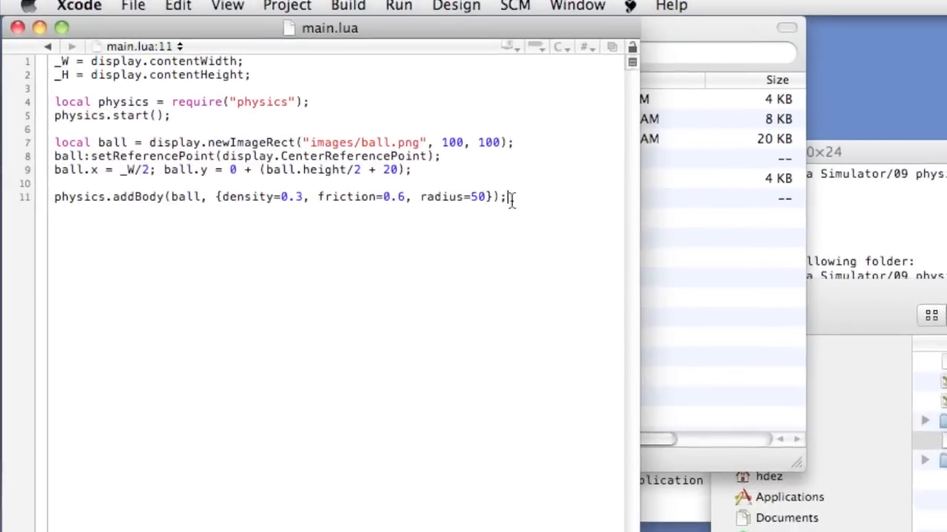
Step: Write local floor = display.newRect(0,0,_W,20); for a full-width floor
{"action": "type", "text": "loc"}
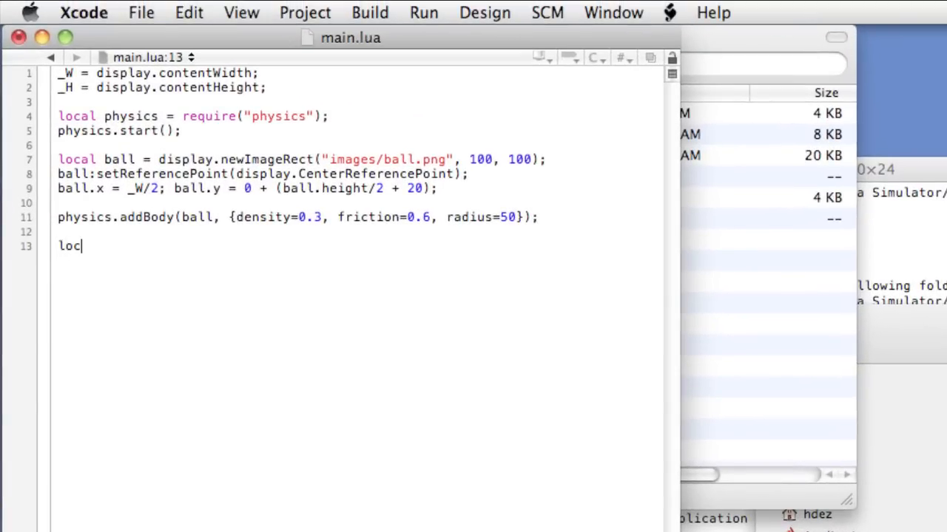
{"action": "type", "text": "al floor"}
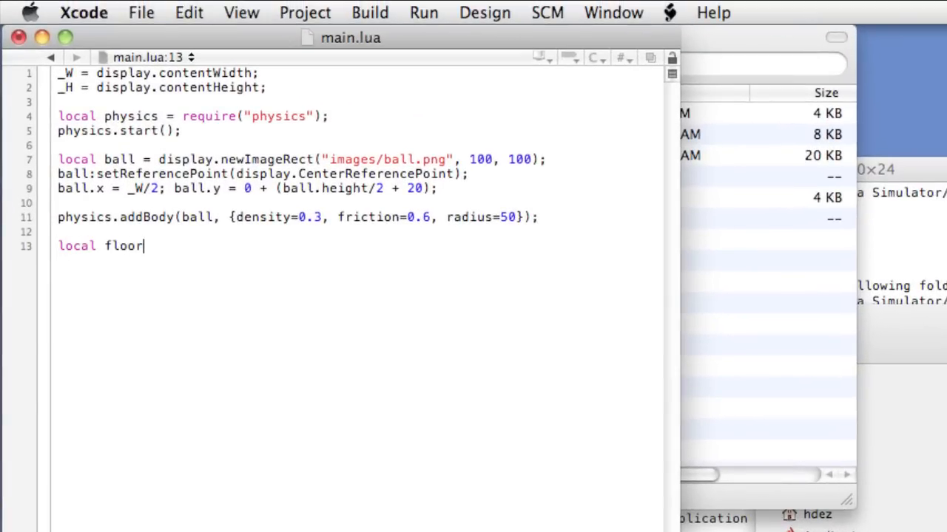
{"action": "type", "text": "= display"}
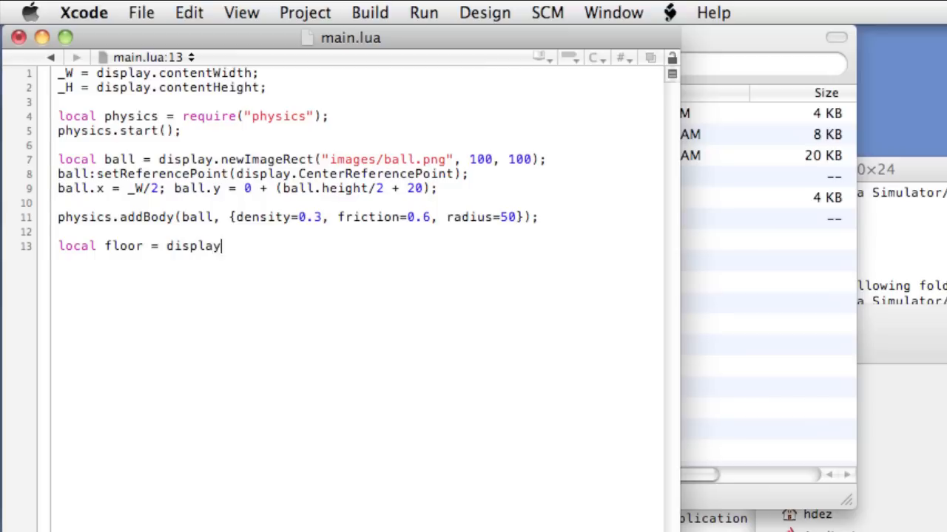
{"action": "type", "text": ".newRect"}
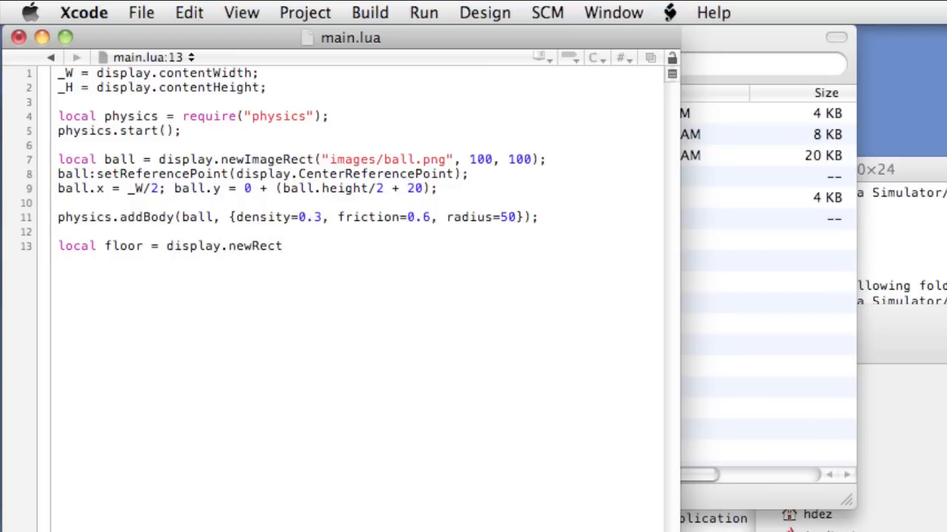
{"action": "type", "text": "("}
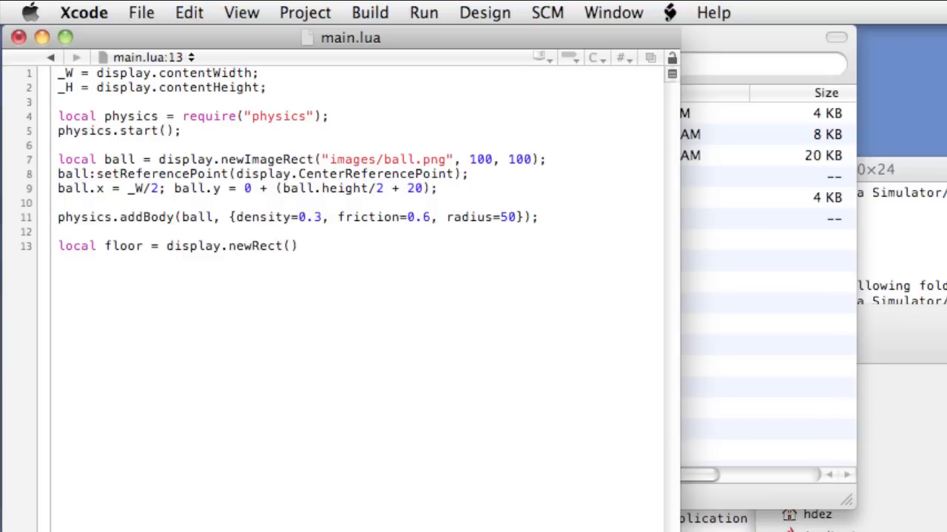
{"action": "type", "text": "0"}
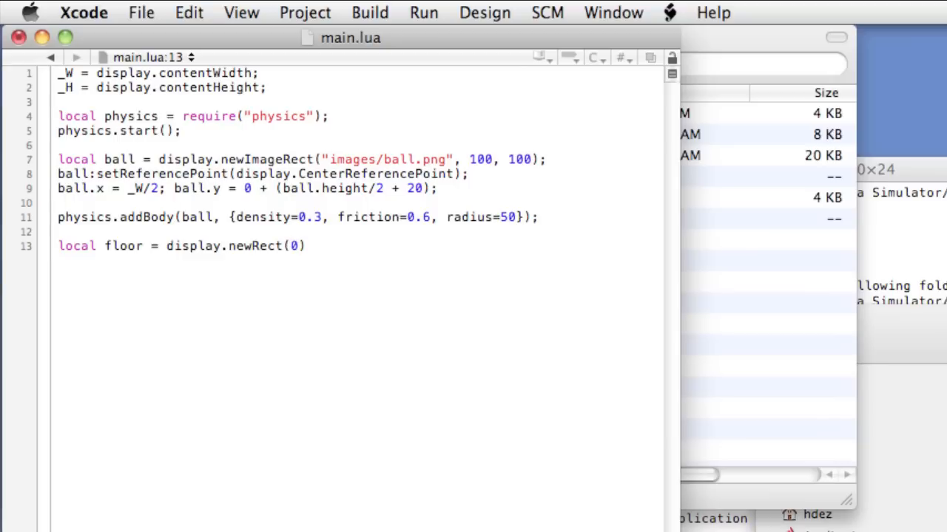
{"action": "type", "text": ",0"}
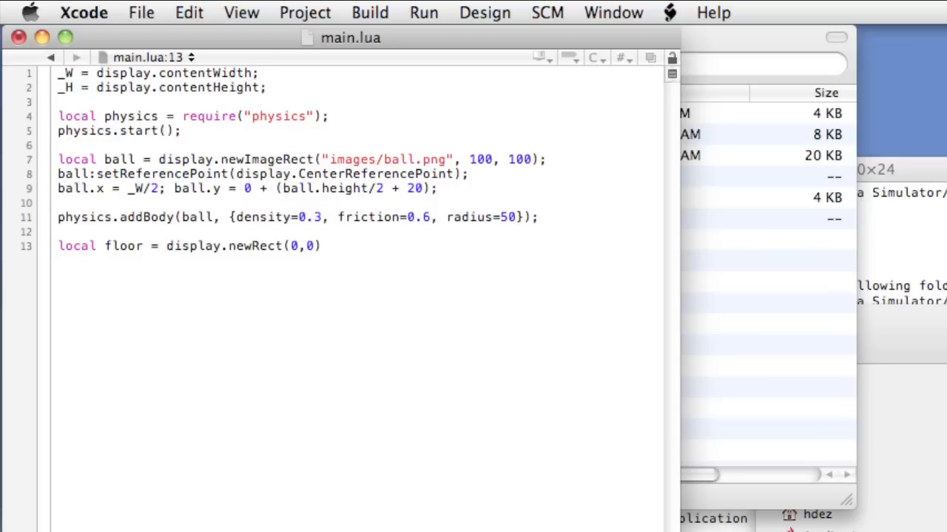
{"action": "type", "text": ","}
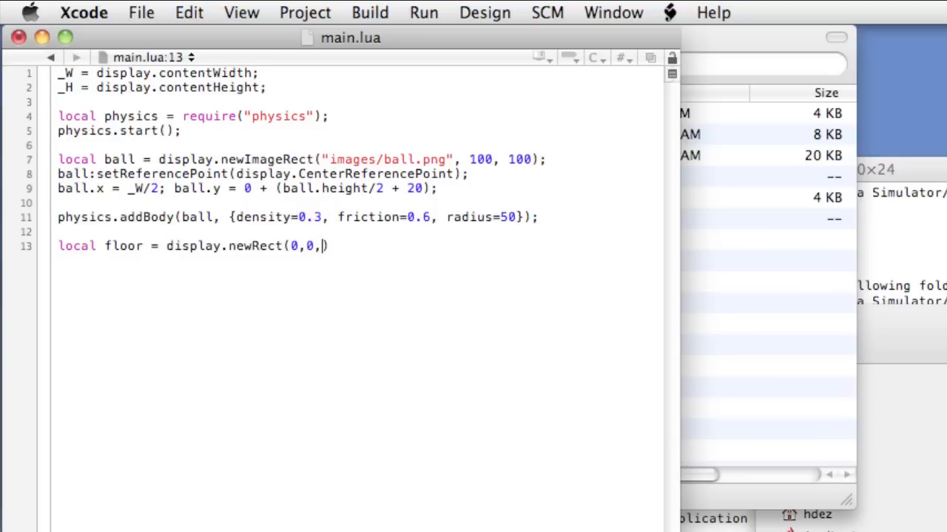
{"action": "type", "text": "_W"}
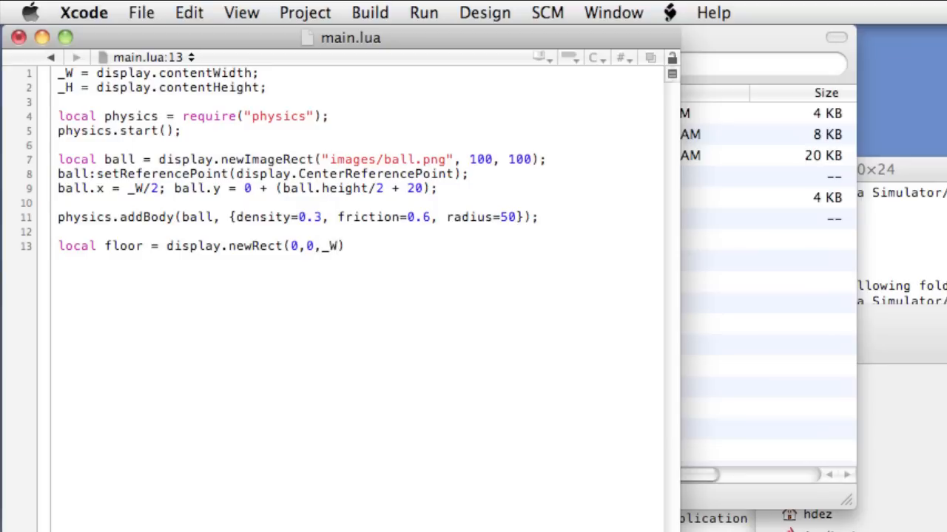
{"action": "type", "text": ",20"}
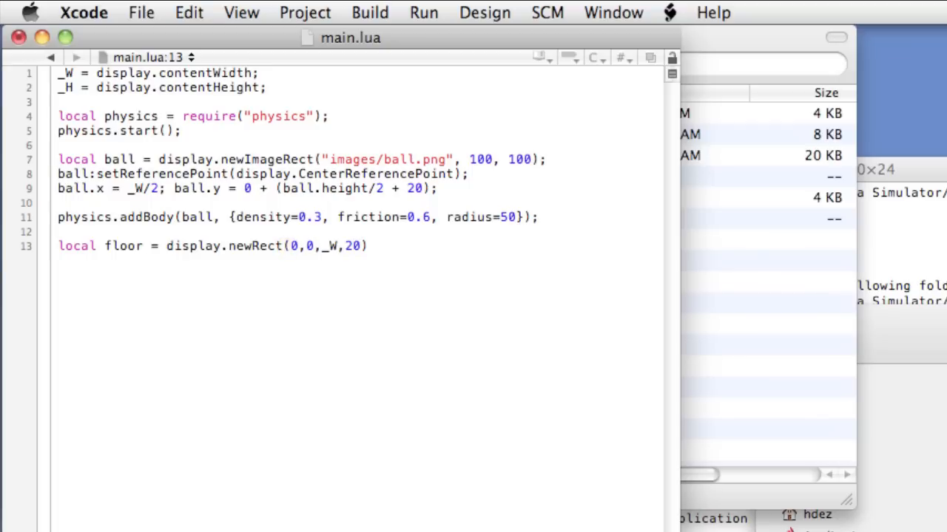
{"action": "type", "text": ";"}
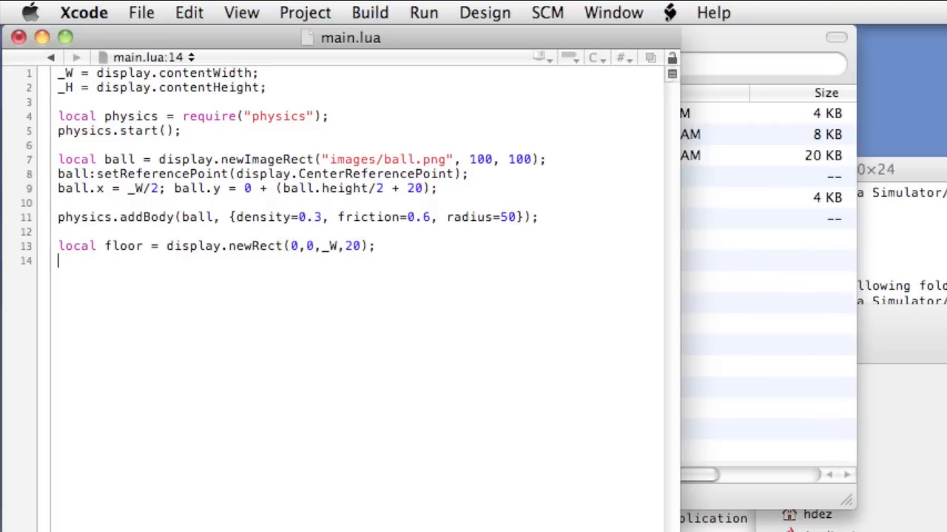
Step: Write floor:setReferencePoint(display.CenterReferencePoint); to centre its reference point
{"action": "type", "text": "floor:setR"}
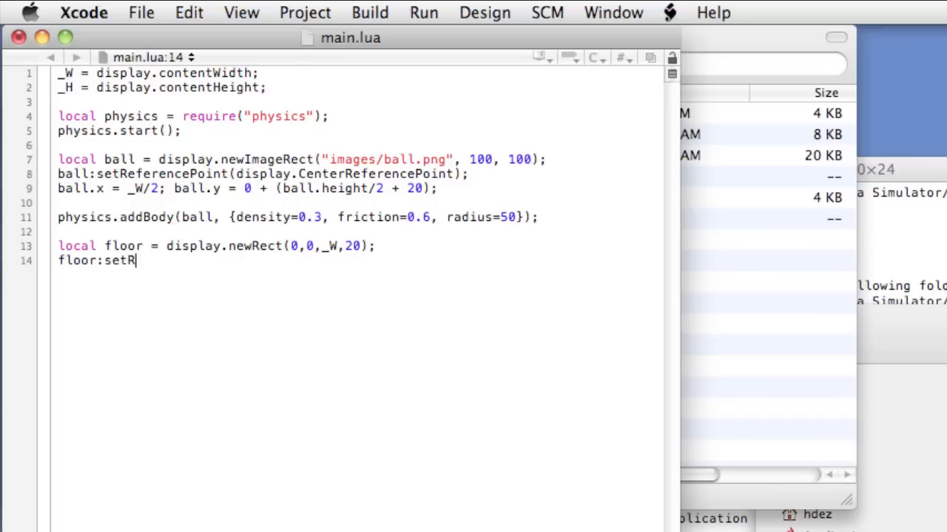
{"action": "type", "text": "eferencePoint("}
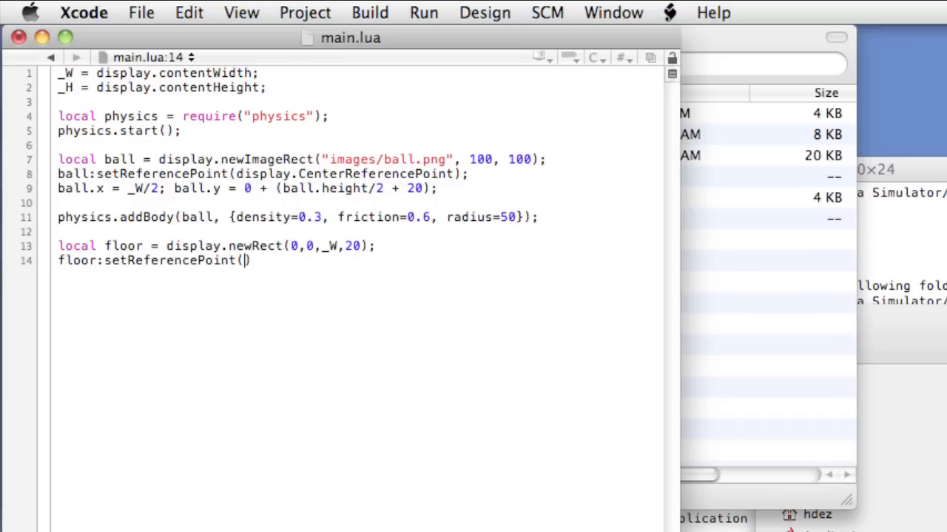
{"action": "type", "text": "display.Ce"}
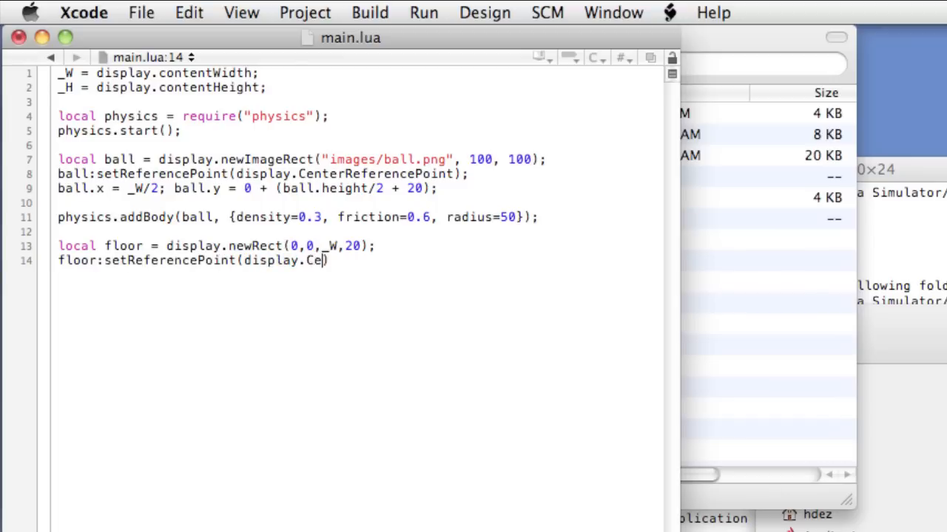
{"action": "type", "text": "nterRe"}
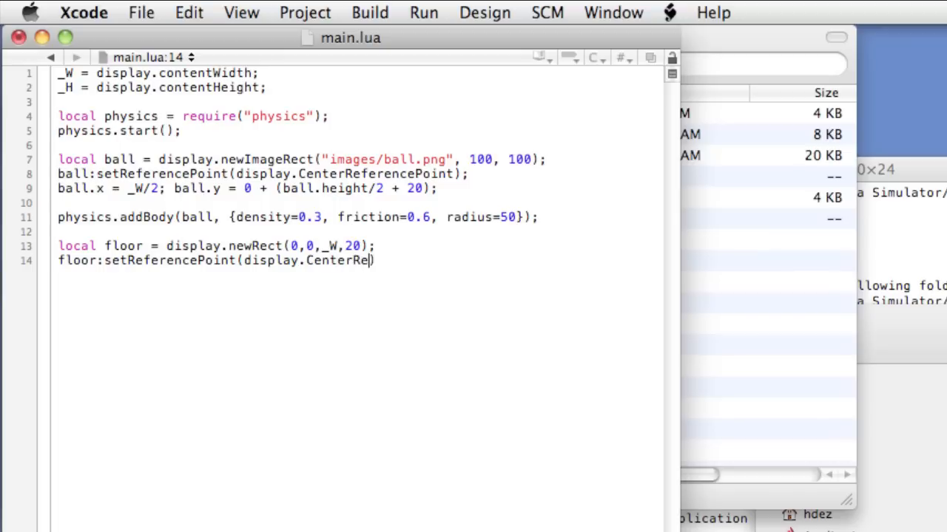
{"action": "type", "text": "ferencePoint)"}
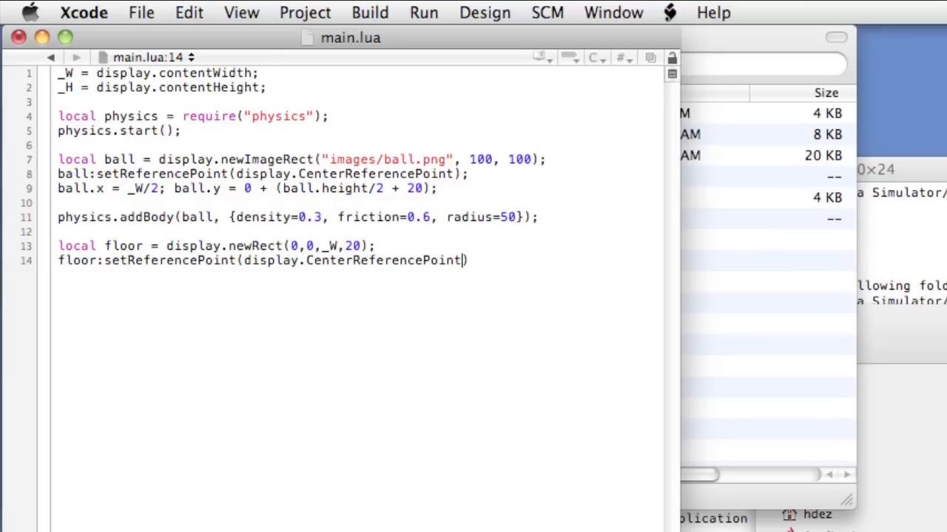
{"action": "type", "text": ";"}
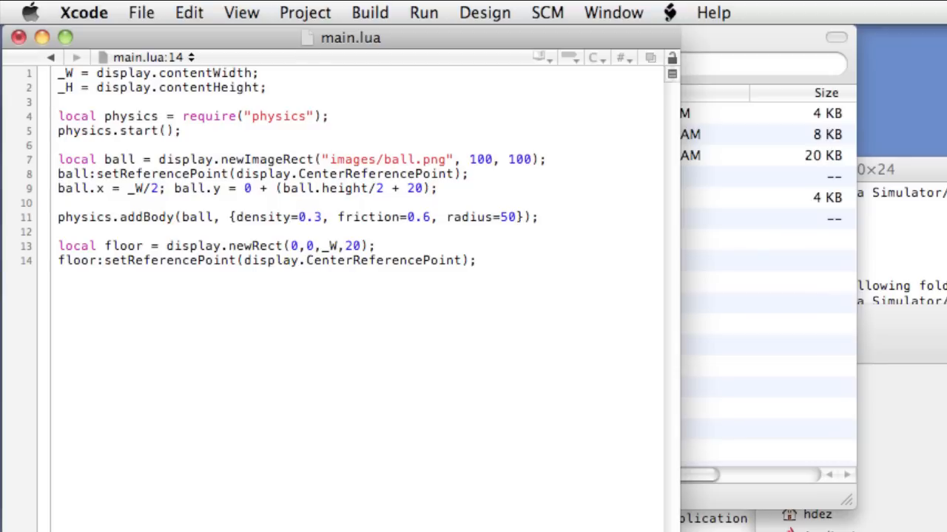
Step: Write floor.x = _W/2; floor.y = 420; to centre the floor at height 420
{"action": "left_click", "coordinate": [476, 261]}
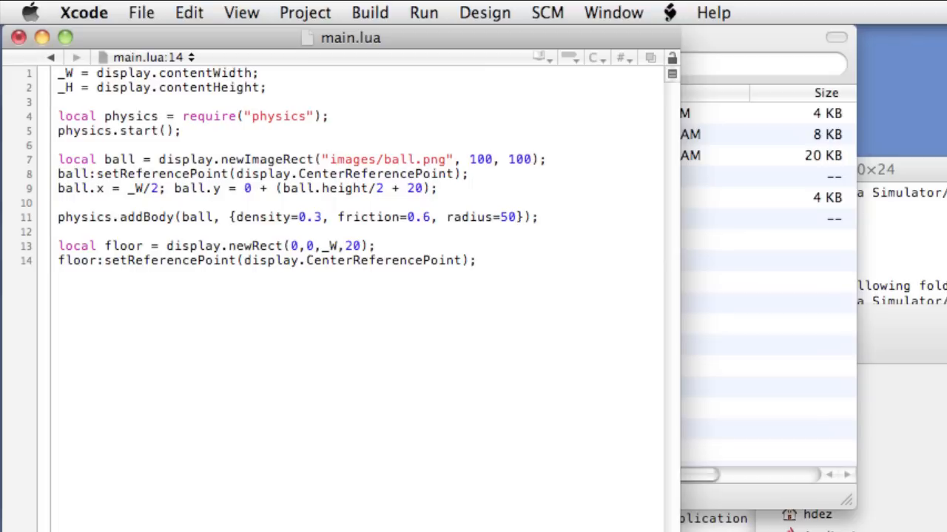
{"action": "left_click", "coordinate": [479, 260]}
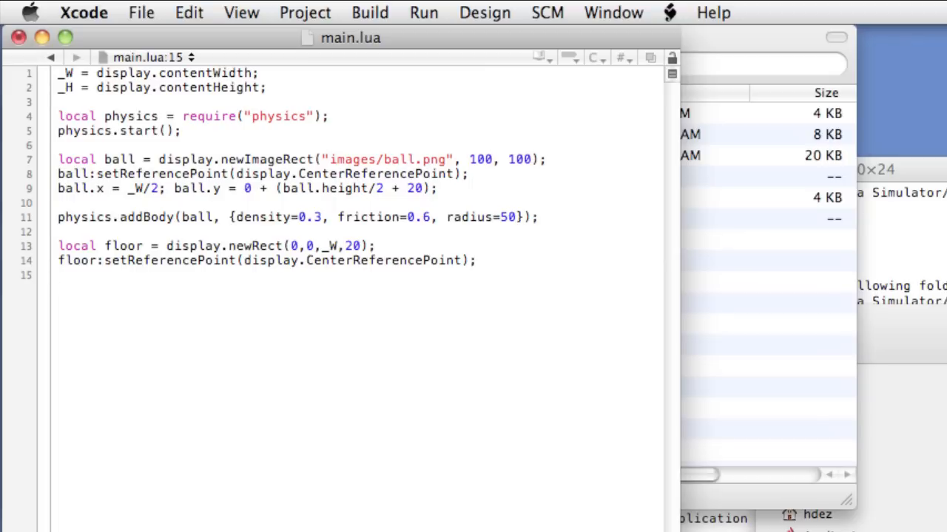
{"action": "type", "text": "floo"}
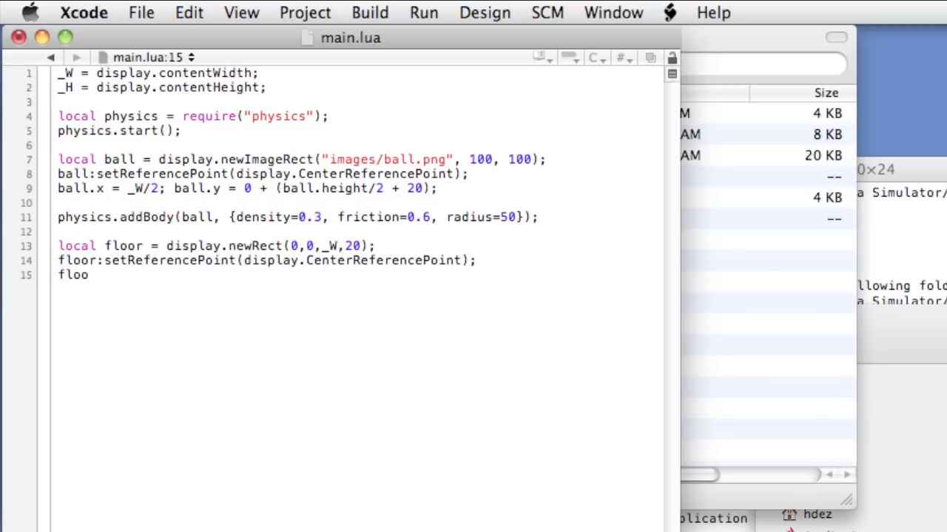
{"action": "type", "text": "r.x"}
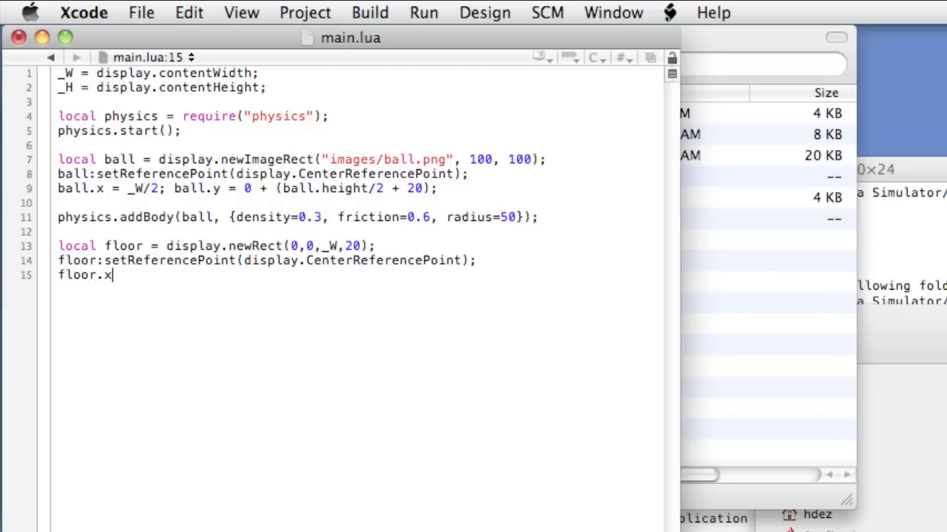
{"action": "type", "text": "= _W"}
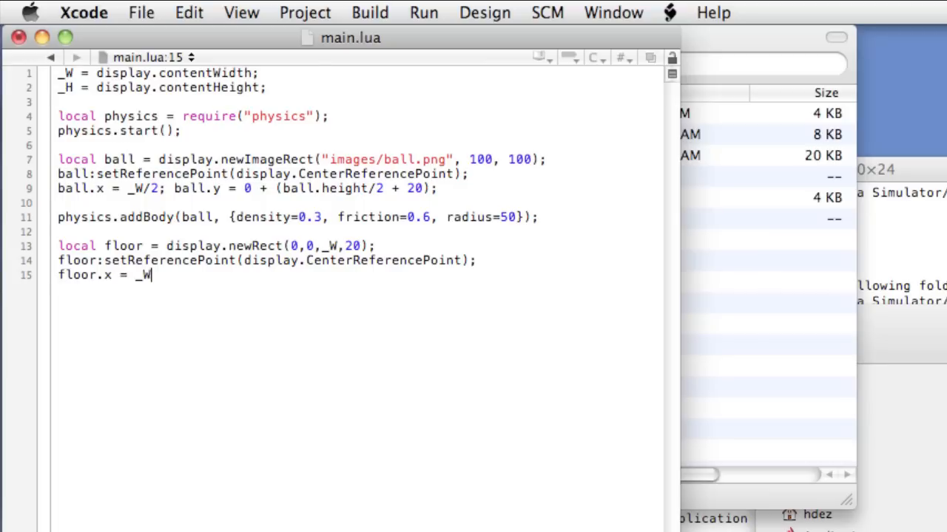
{"action": "type", "text": "/2; floo"}
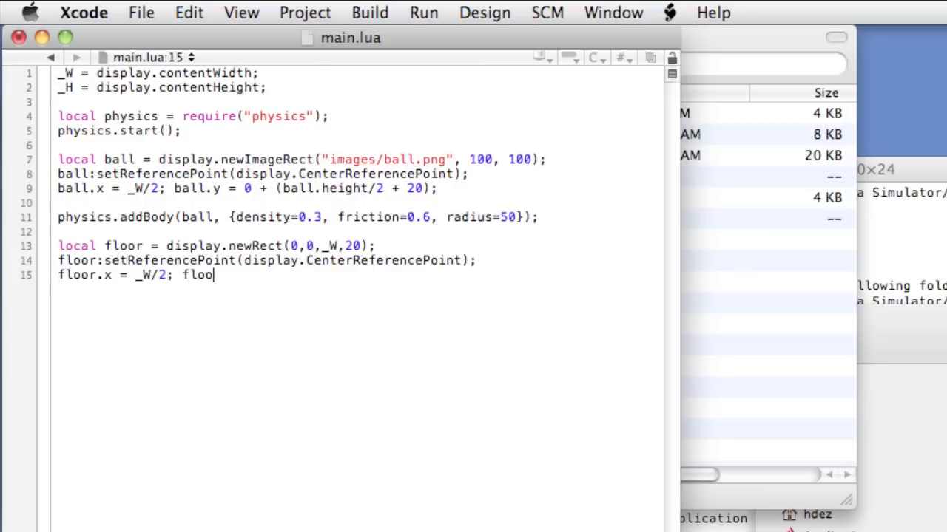
{"action": "type", "text": "r.y = 420"}
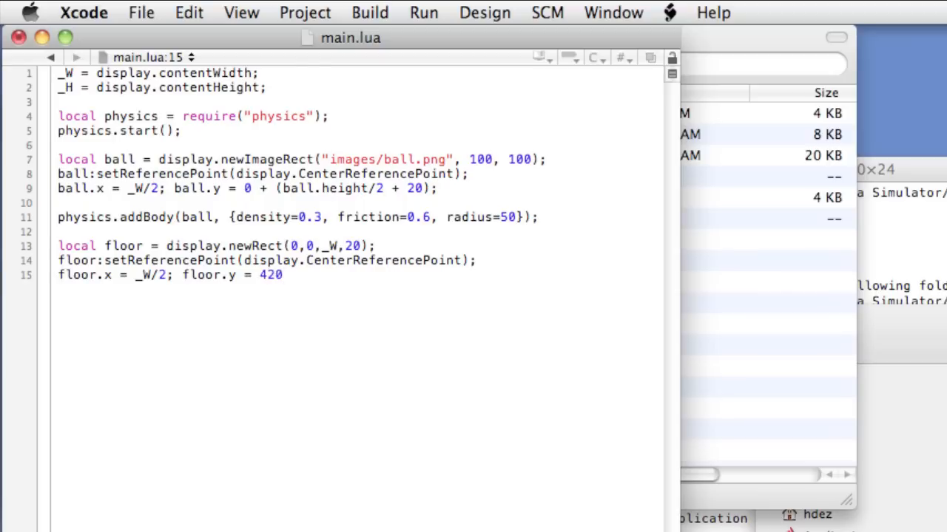
{"action": "type", "text": ";"}
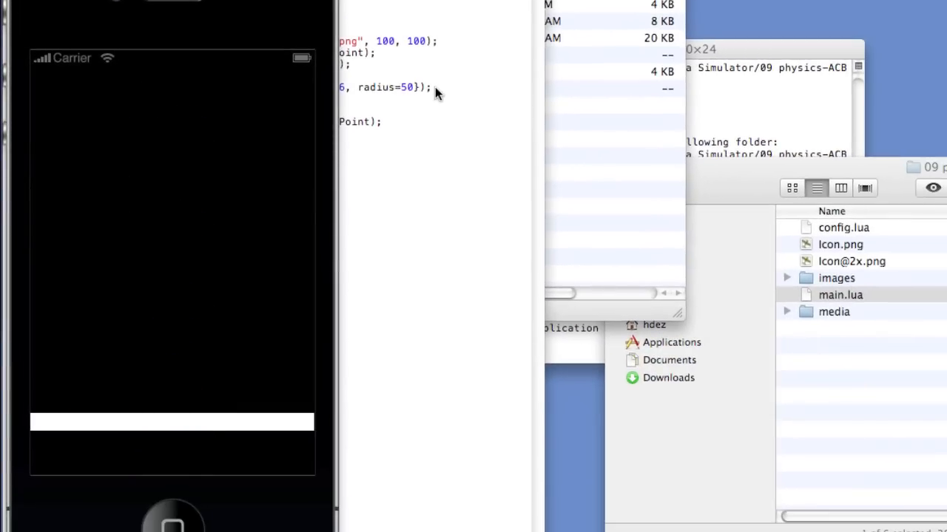
{"action": "mouse_move", "coordinate": [396, 126]}
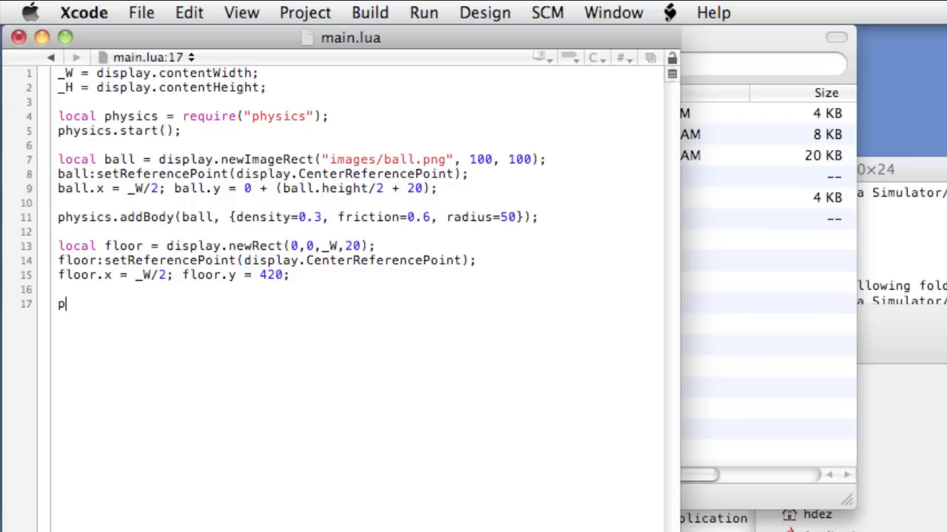
Step: Write physics.addBody(floor, "static", {friction=0.3, bounce=0.4}) for the floor
{"action": "type", "text": "hysics.add"}
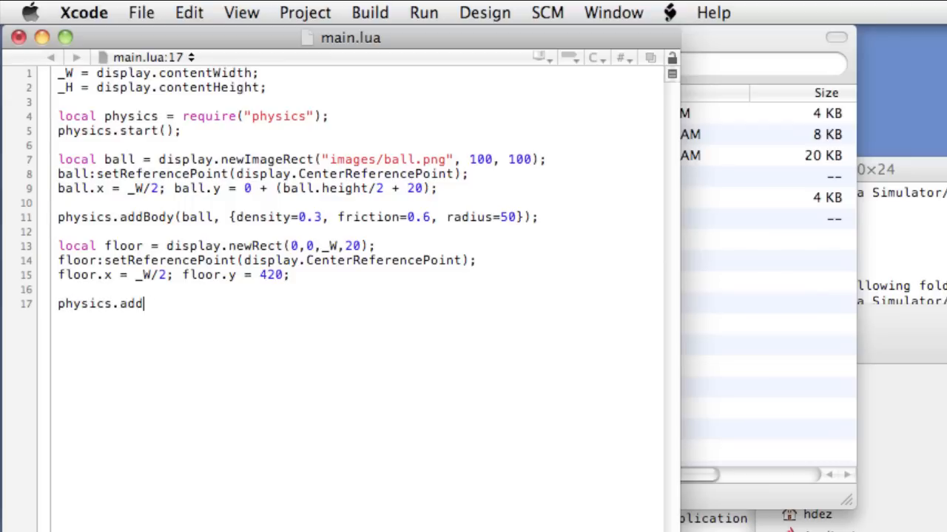
{"action": "type", "text": "Body"}
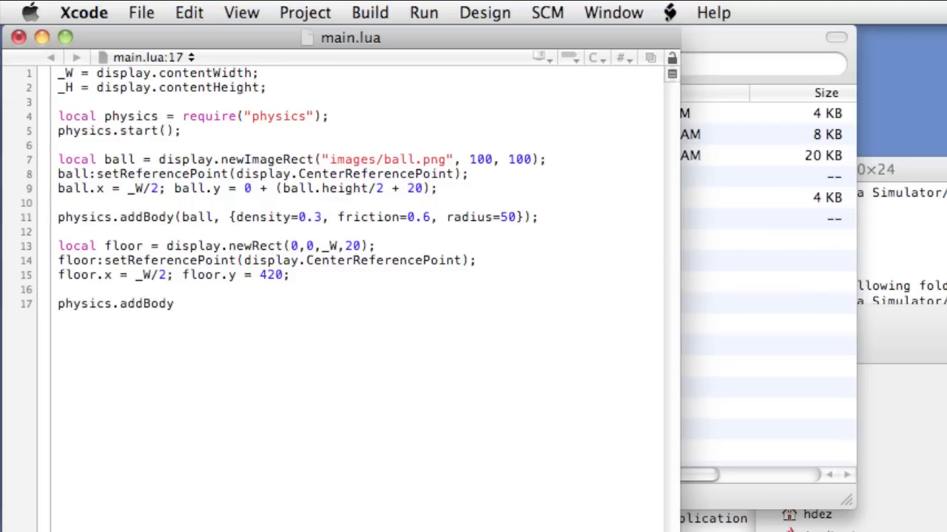
{"action": "type", "text": "()"}
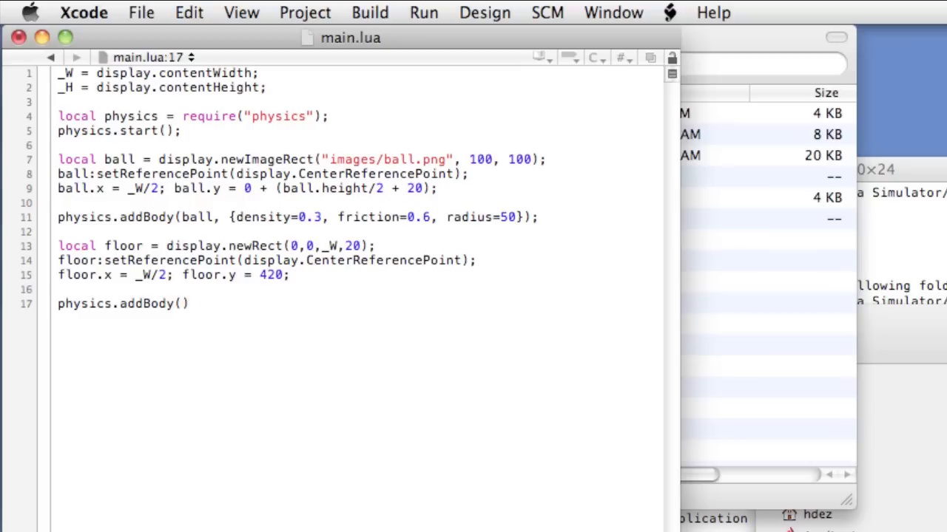
{"action": "type", "text": "floor,"}
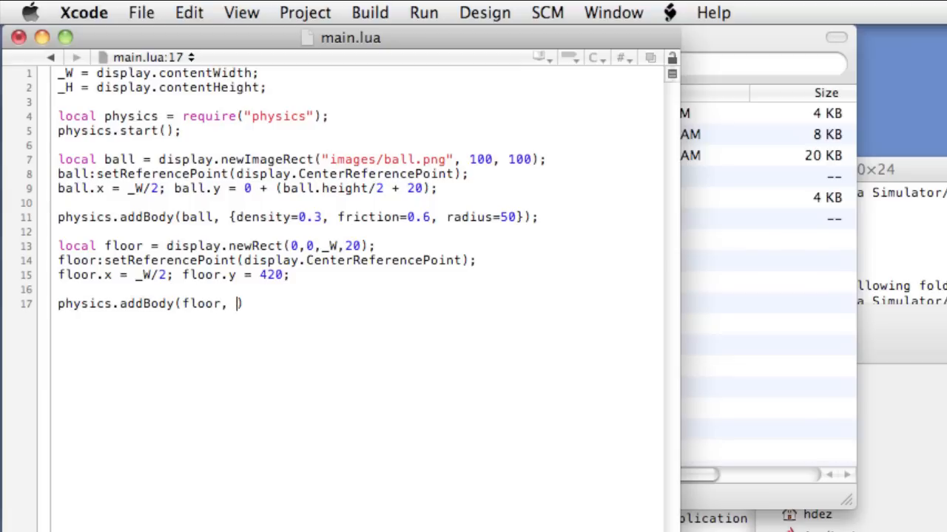
{"action": "type", "text": "\"sat"}
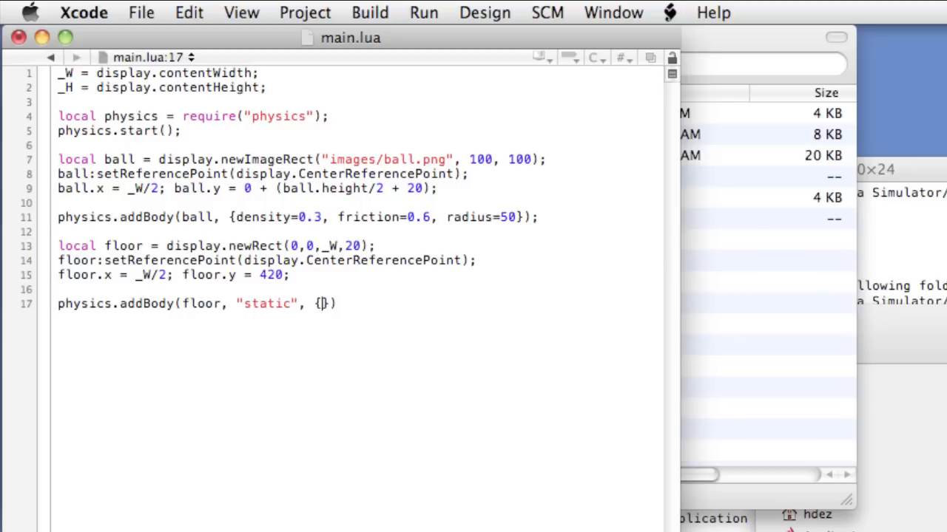
{"action": "type", "text": "friction"}
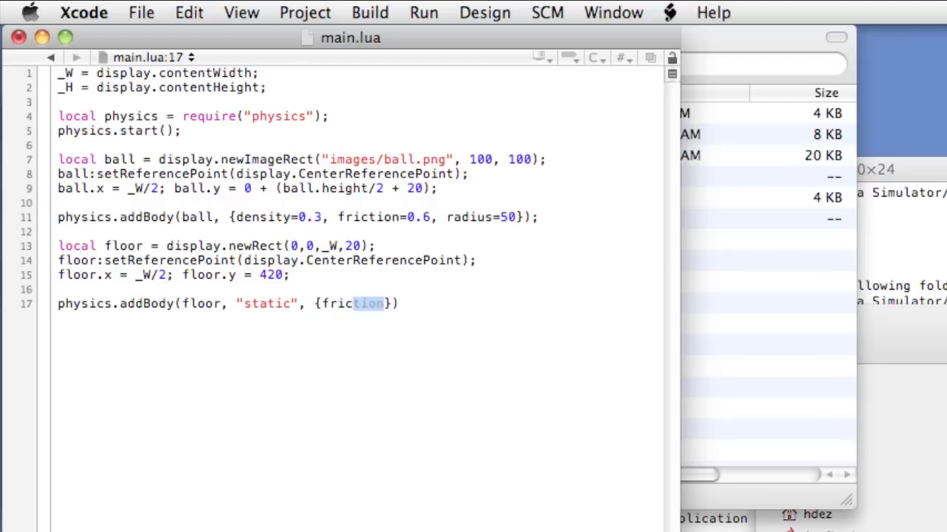
{"action": "type", "text": "=0.3"}
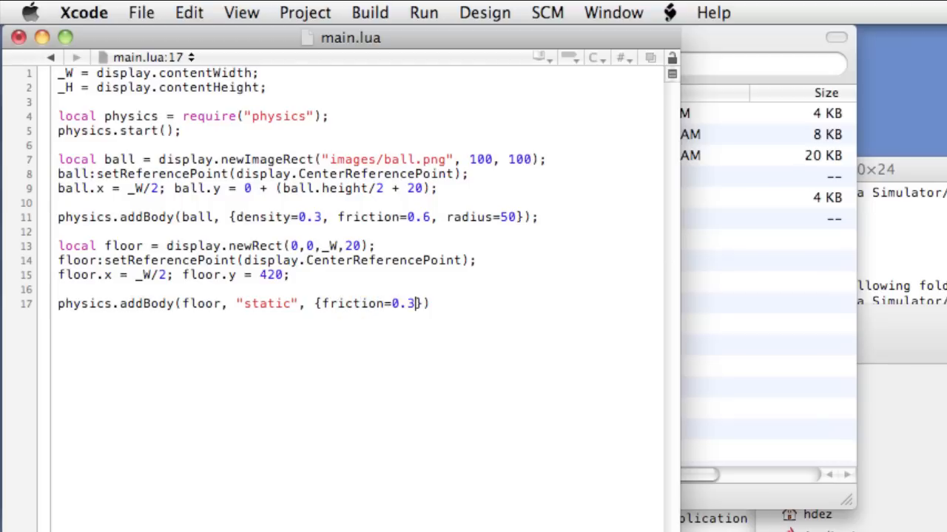
{"action": "type", "text": ", bounce=0.4"}
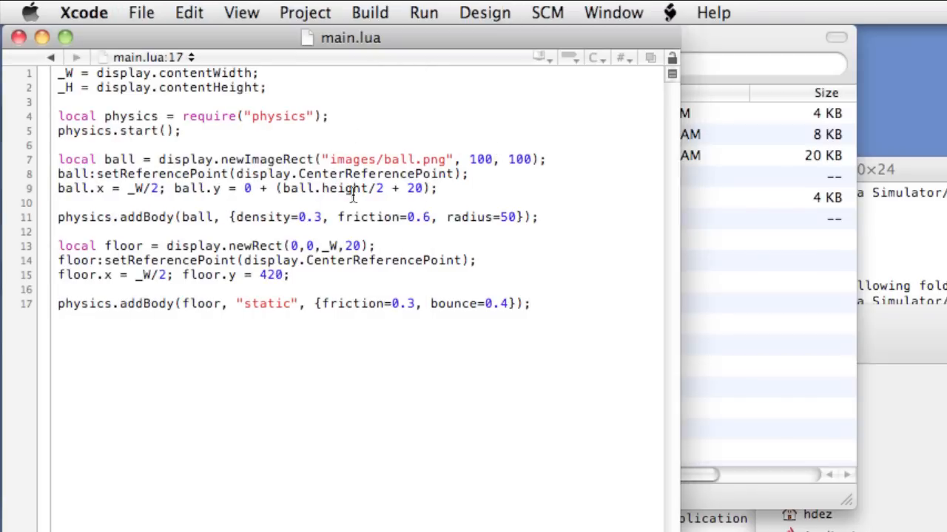
Step: Add floor.rotation = 1.5; after the floor position line to tilt it
{"action": "left_click", "coordinate": [290, 275]}
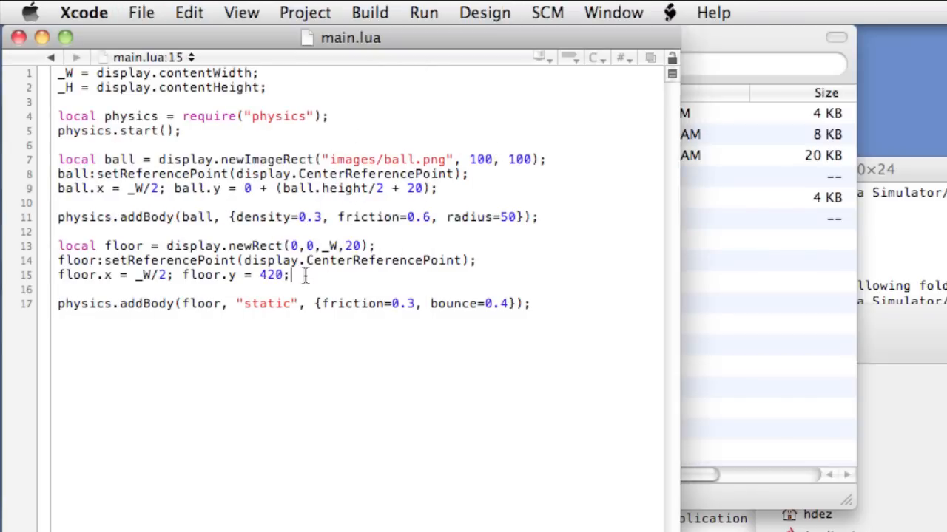
{"action": "type", "text": "floor.ro"}
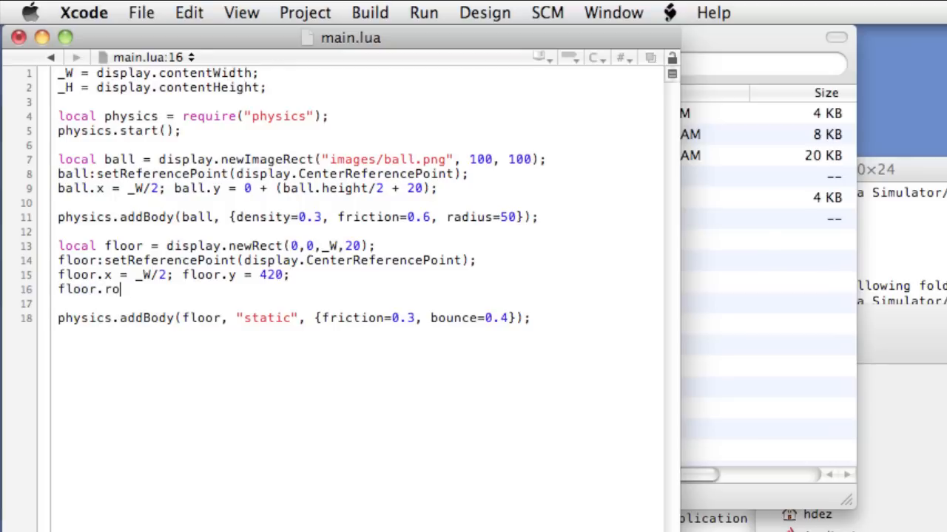
{"action": "type", "text": "tation = 1."}
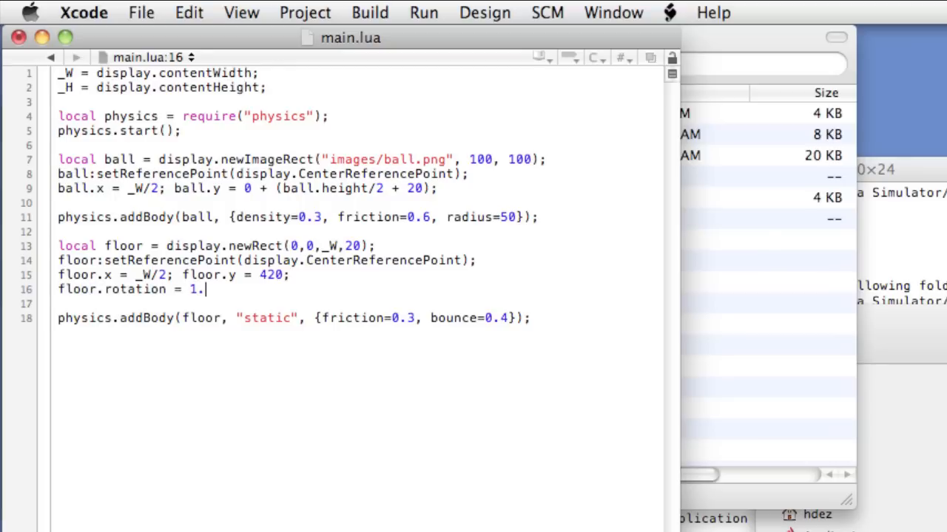
{"action": "type", "text": "5;"}
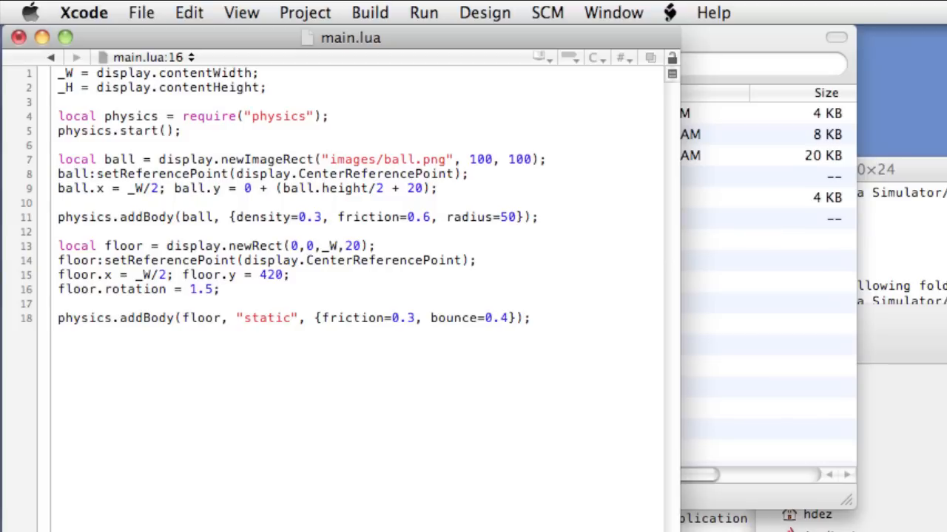
{"action": "left_click", "coordinate": [221, 288]}
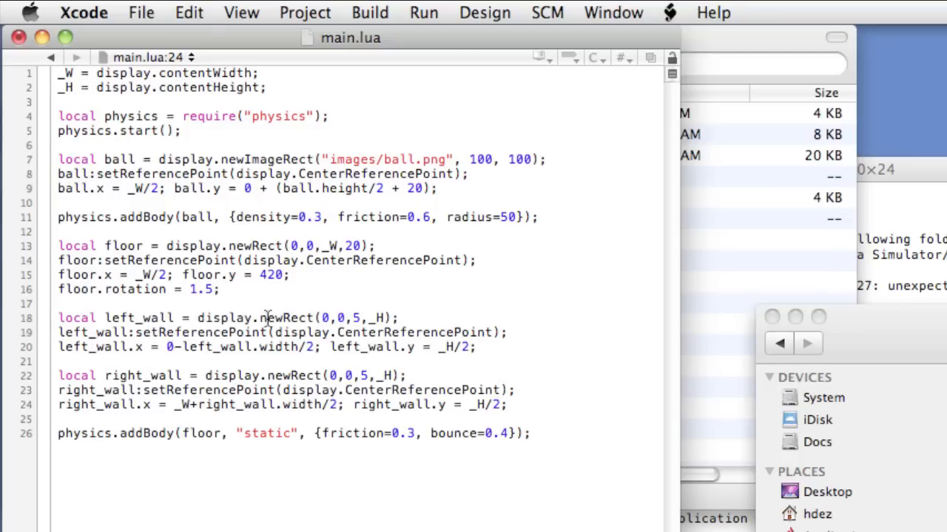
{"action": "mouse_move", "coordinate": [289, 382]}
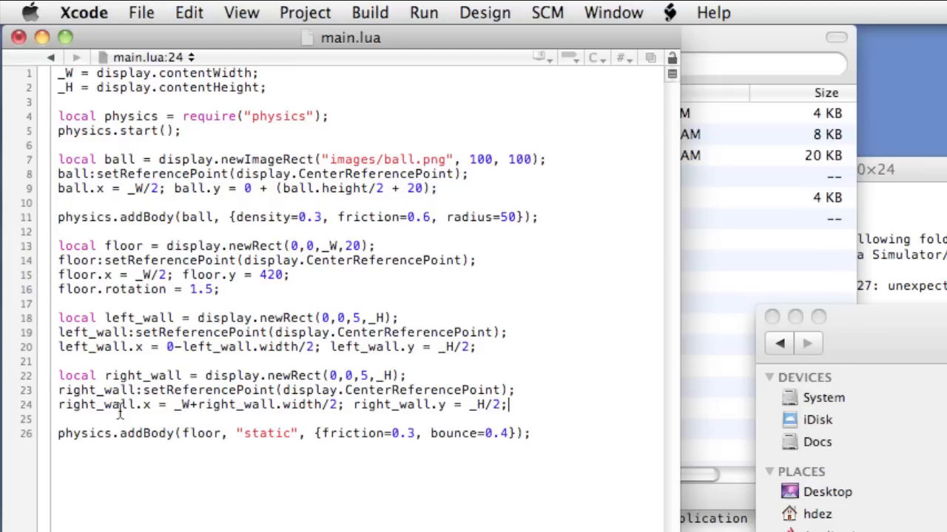
{"action": "mouse_move", "coordinate": [213, 413]}
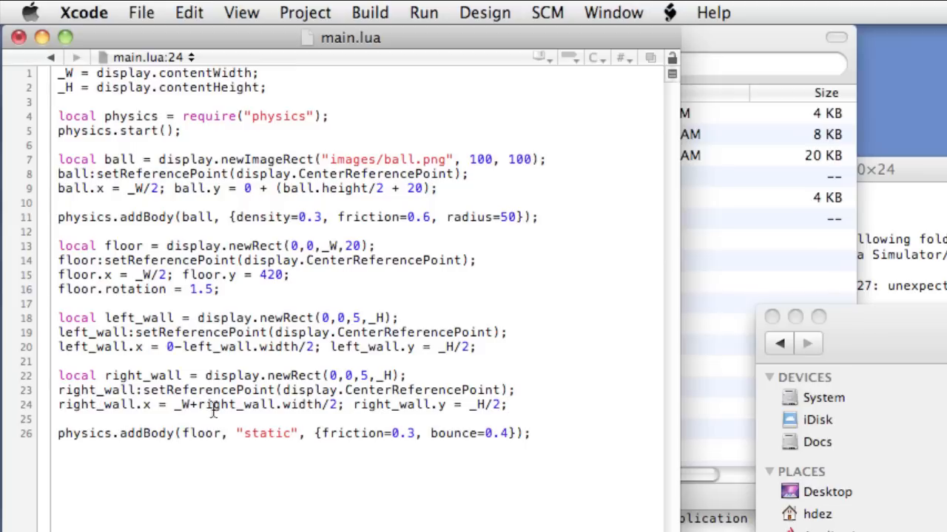
Step: Write physics.addBody(left_wall, "static", {friction=0.3, bounce=0.4}); after the floor physics line
{"action": "left_click", "coordinate": [535, 433]}
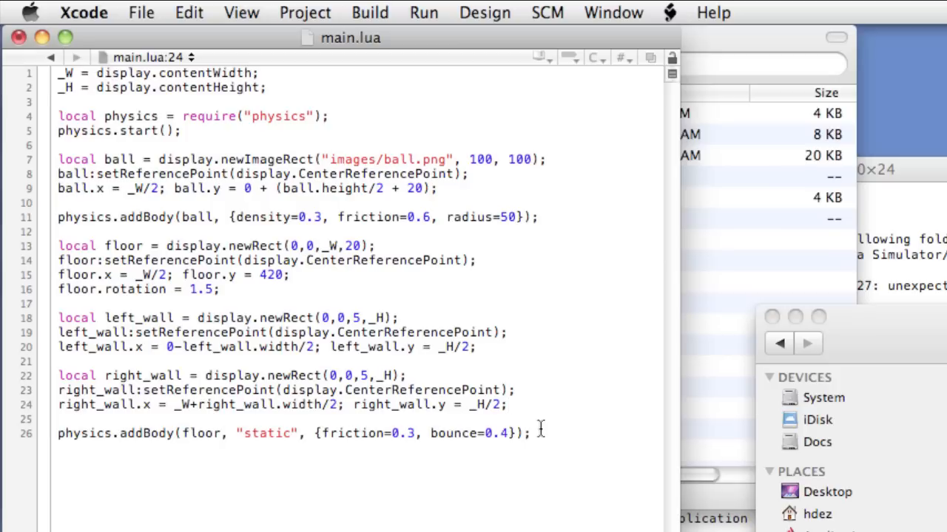
{"action": "type", "text": "ph"}
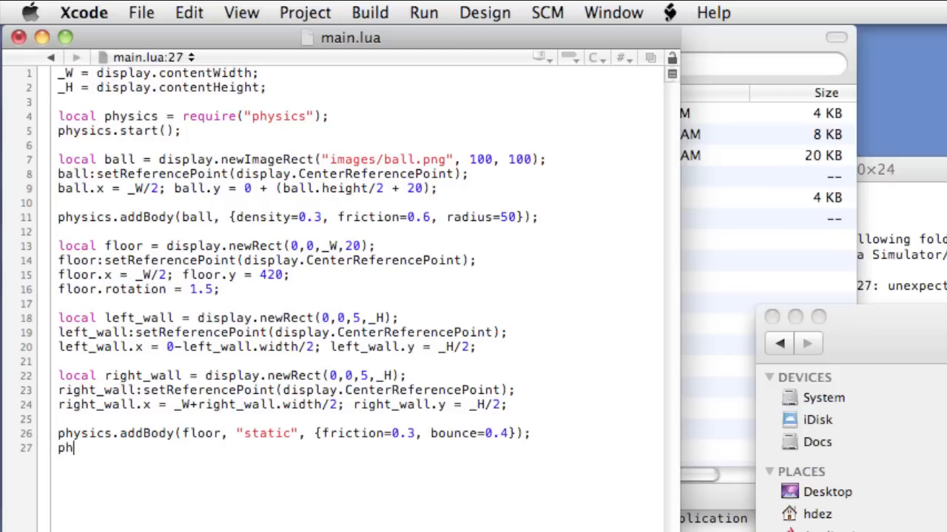
{"action": "type", "text": "ysics.addBody(left"}
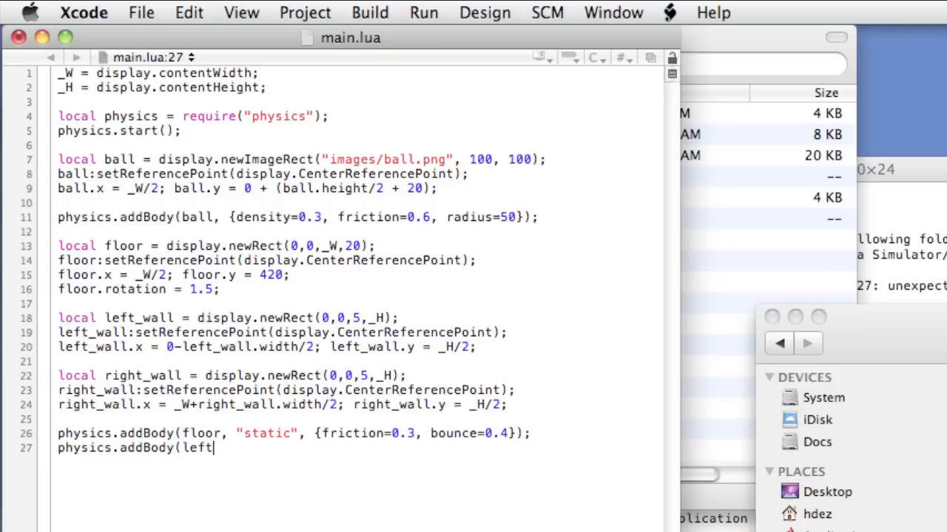
{"action": "type", "text": "_wall, \"s"}
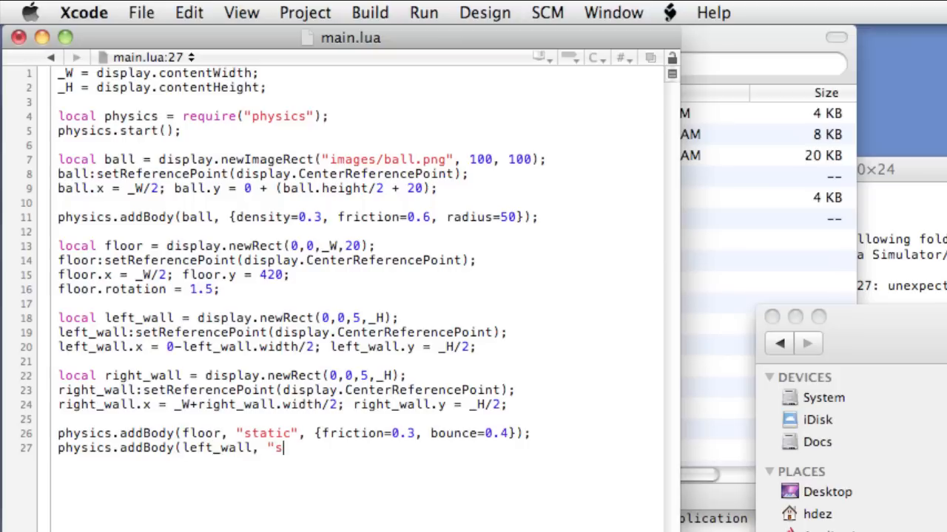
{"action": "type", "text": "tatic"}
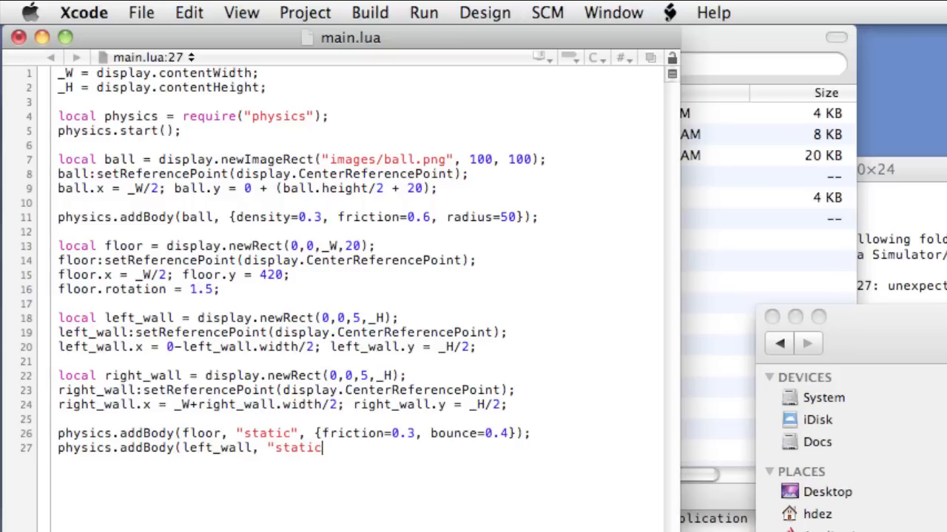
{"action": "type", "text": "\", {"}
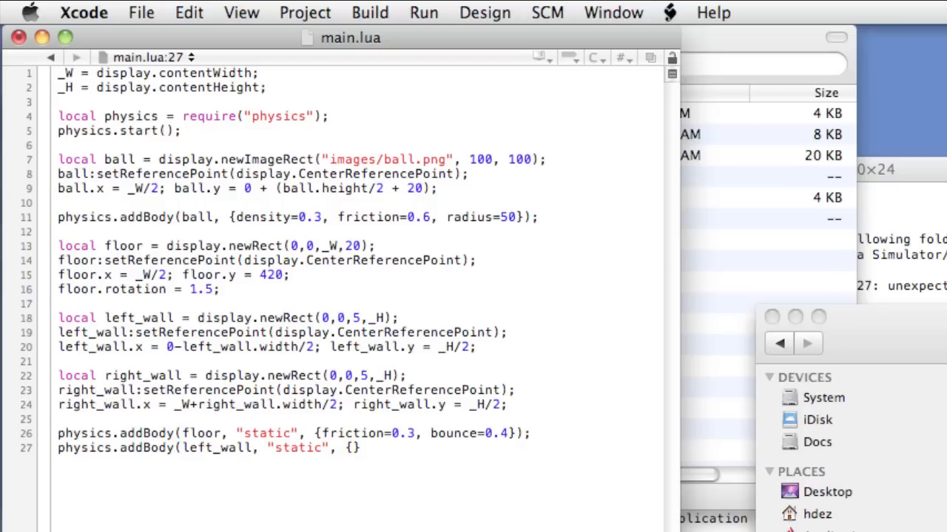
{"action": "type", "text": "{fi"}
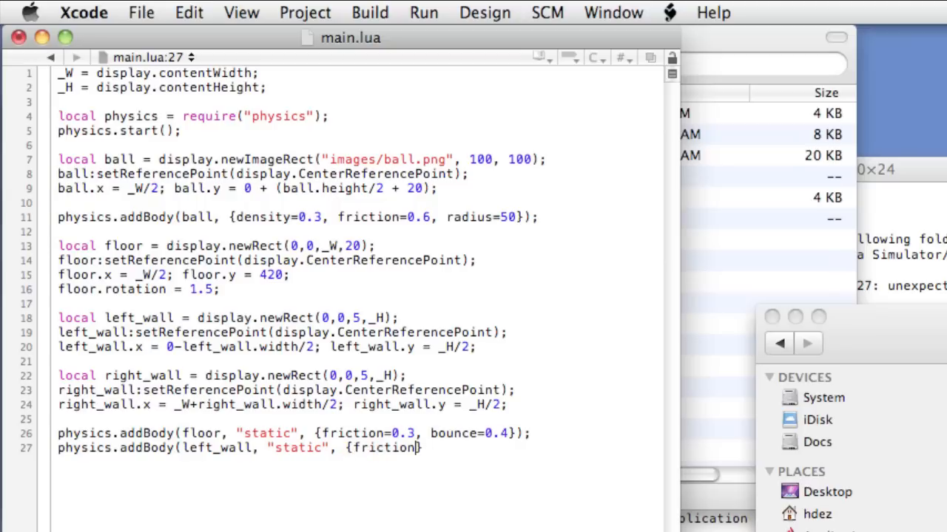
{"action": "type", "text": "=0.3}"}
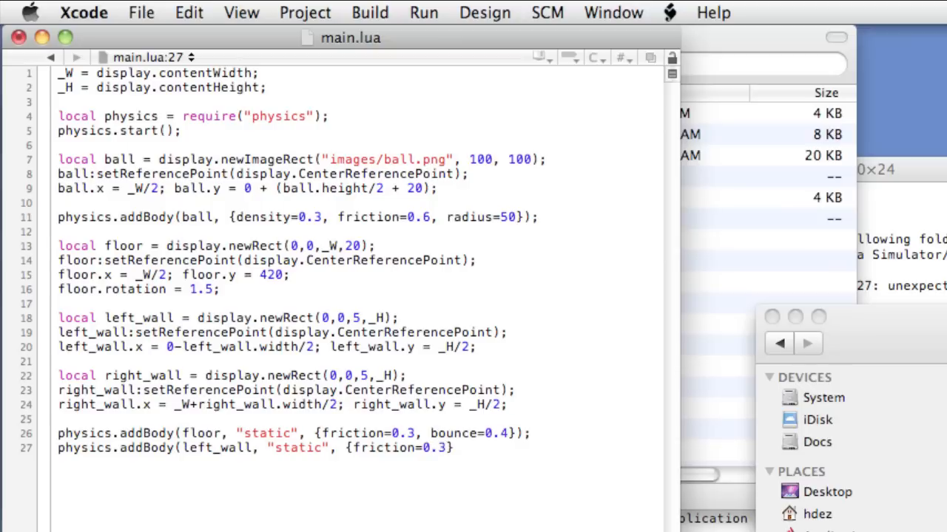
{"action": "type", "text": ", bounce="}
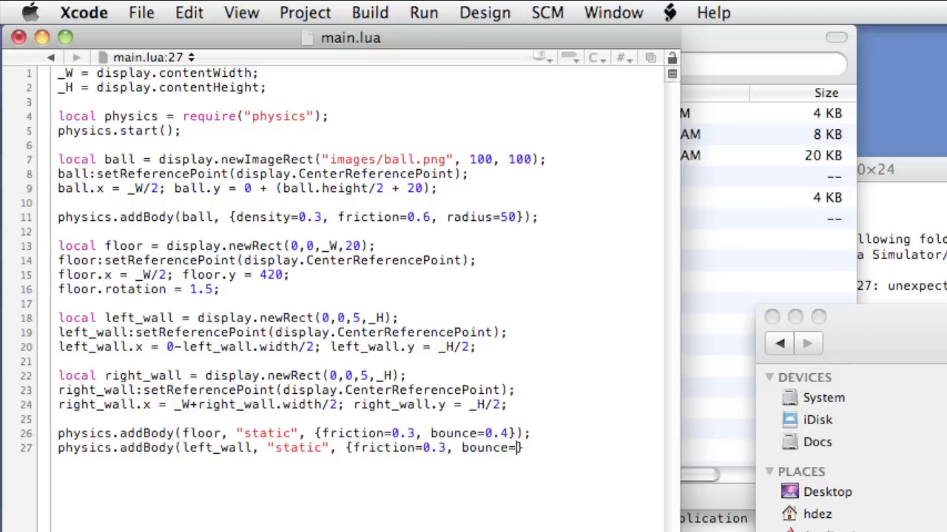
{"action": "type", "text": "0.4});"}
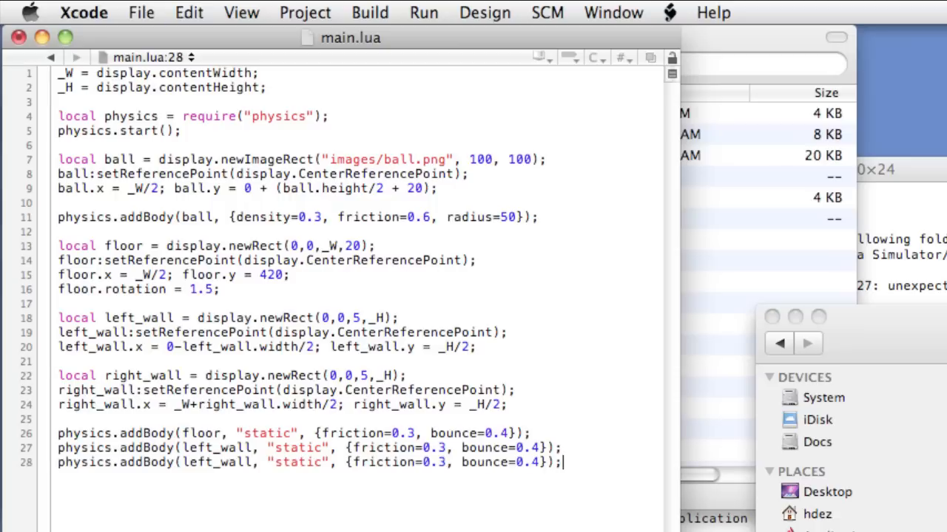
Step: In the duplicated line, select the wall name to change left to right
{"action": "double_click", "coordinate": [198, 461]}
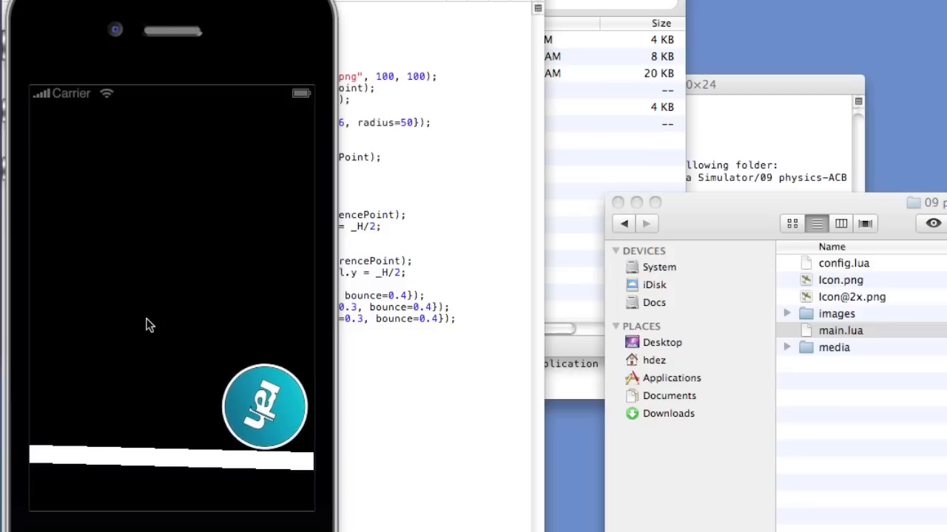
{"action": "mouse_move", "coordinate": [210, 309]}
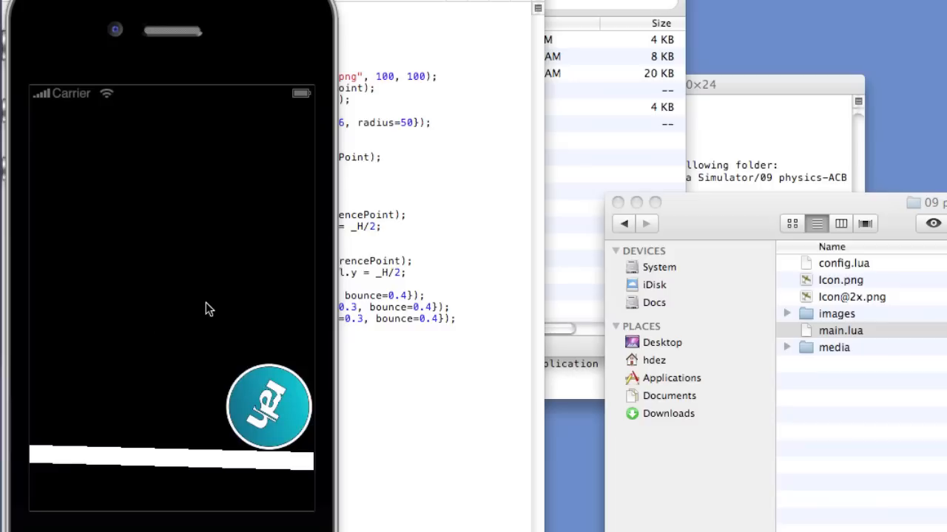
{"action": "mouse_move", "coordinate": [311, 125]}
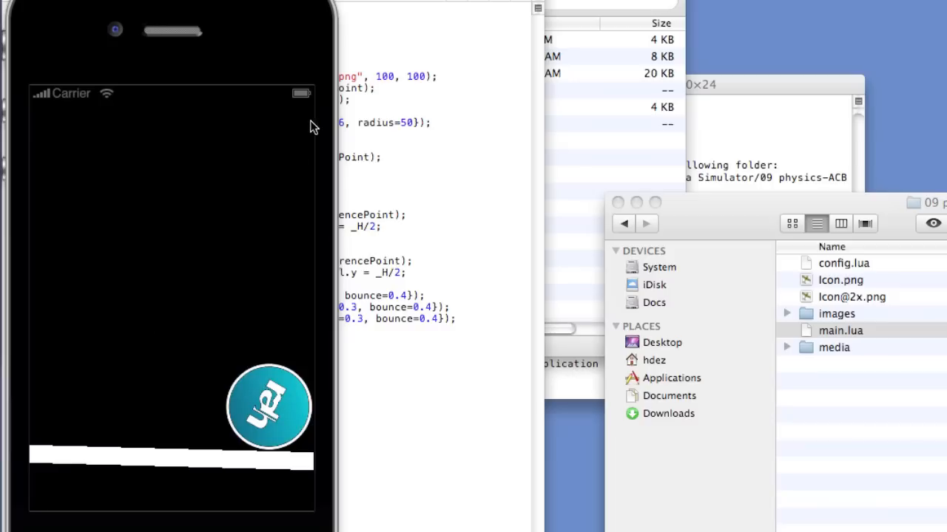
{"action": "mouse_move", "coordinate": [318, 157]}
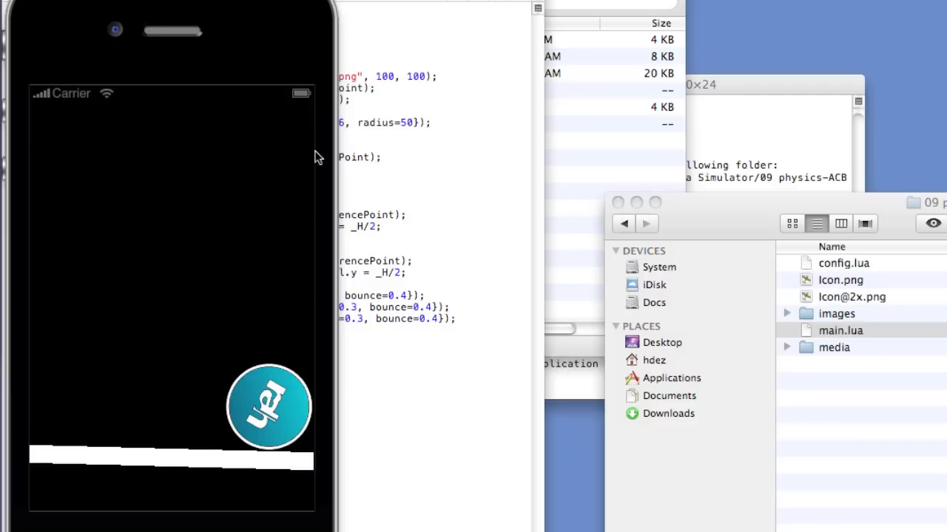
{"action": "mouse_move", "coordinate": [259, 265]}
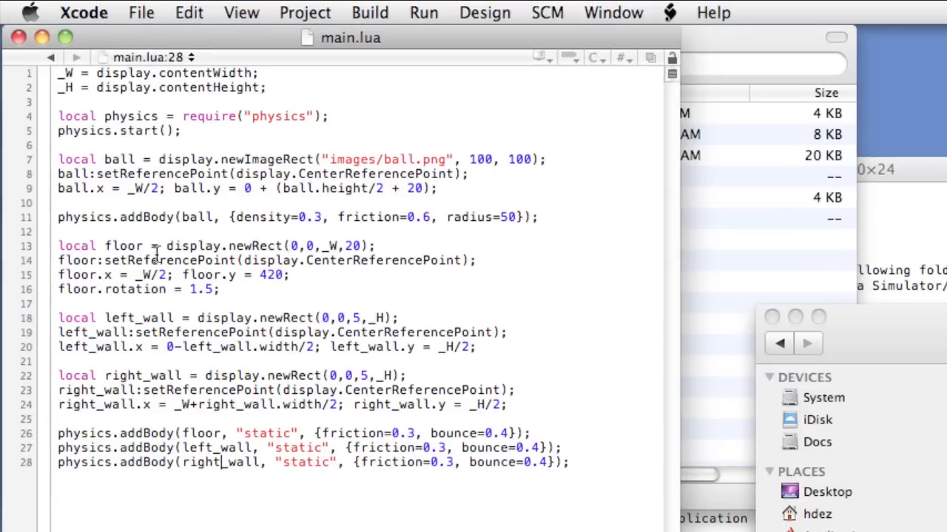
Step: Write physics.setDrawMode("debug") right after physics.start()
{"action": "left_click", "coordinate": [107, 145]}
{"action": "type", "text": "phy"}
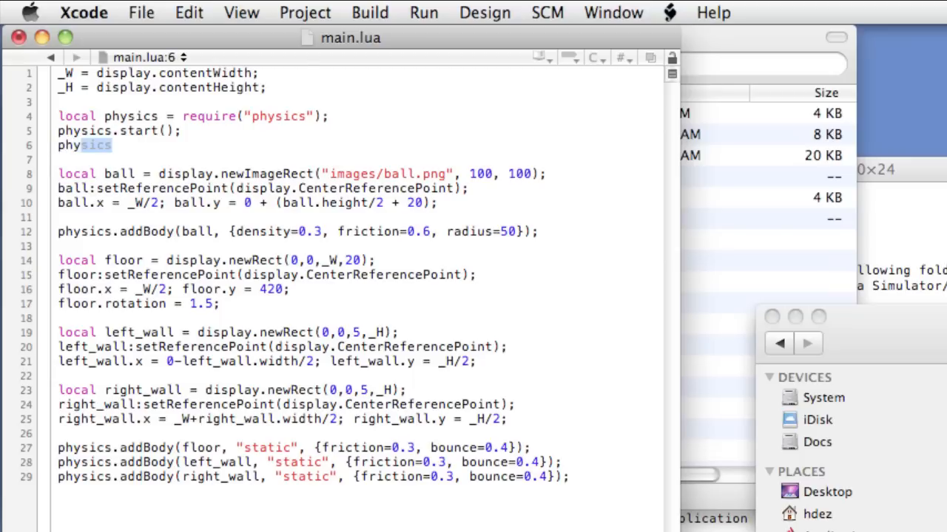
{"action": "type", "text": ".set"}
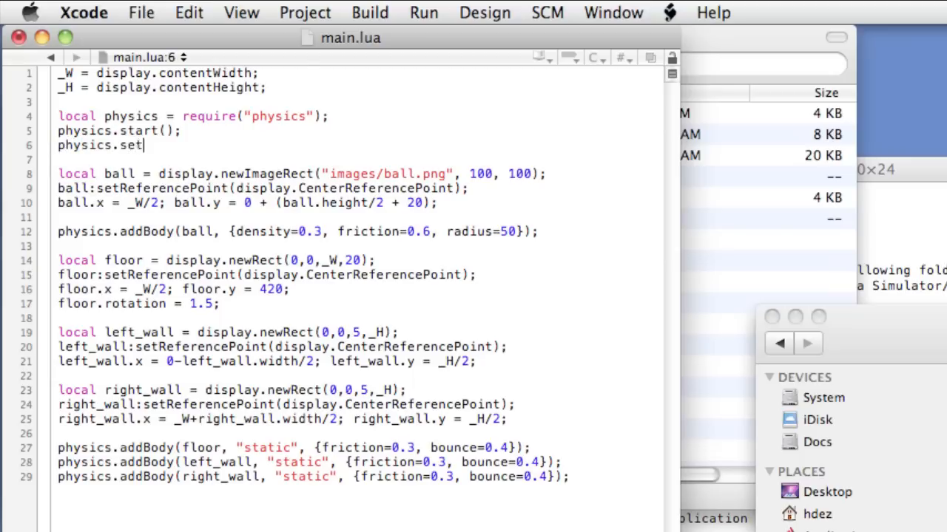
{"action": "type", "text": "DrawMode("}
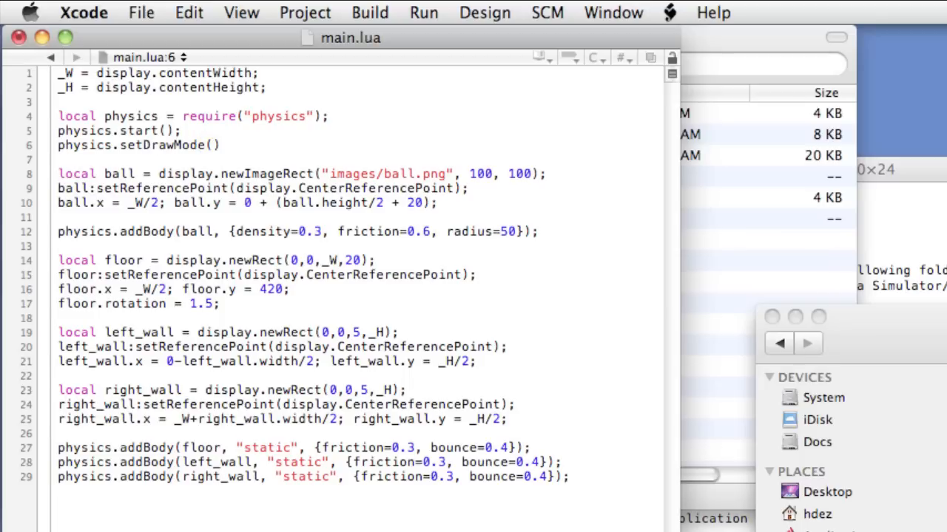
{"action": "type", "text": "\"debug"}
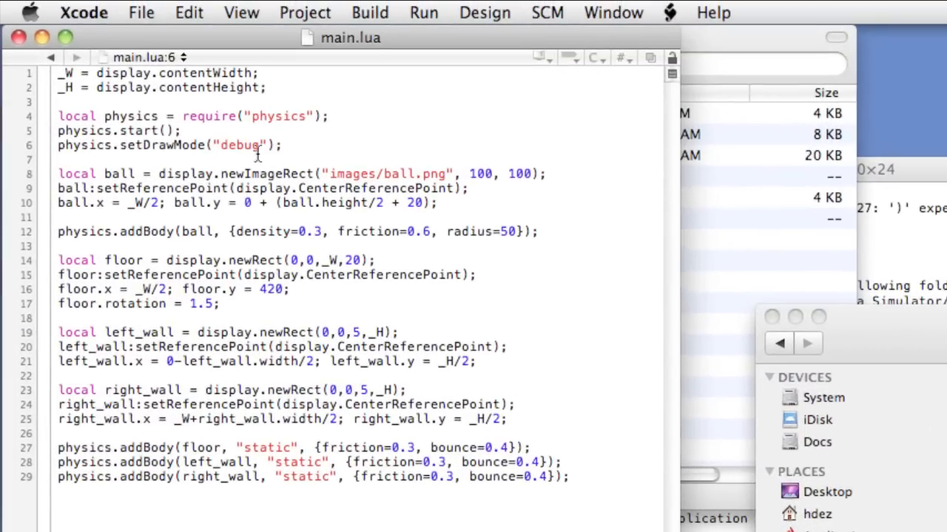
Step: Change the setDrawMode argument to "hybrid" and rerun the scene
{"action": "type", "text": "hy"}
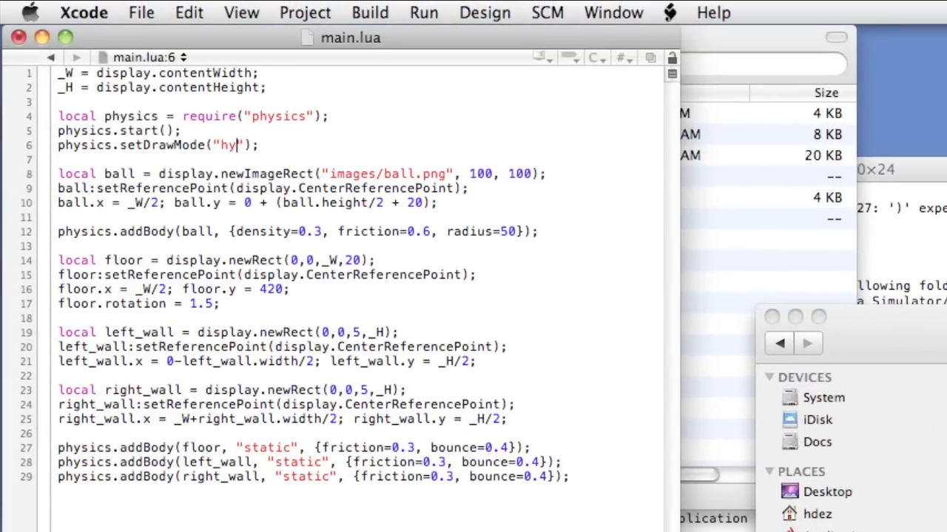
{"action": "type", "text": "brid"}
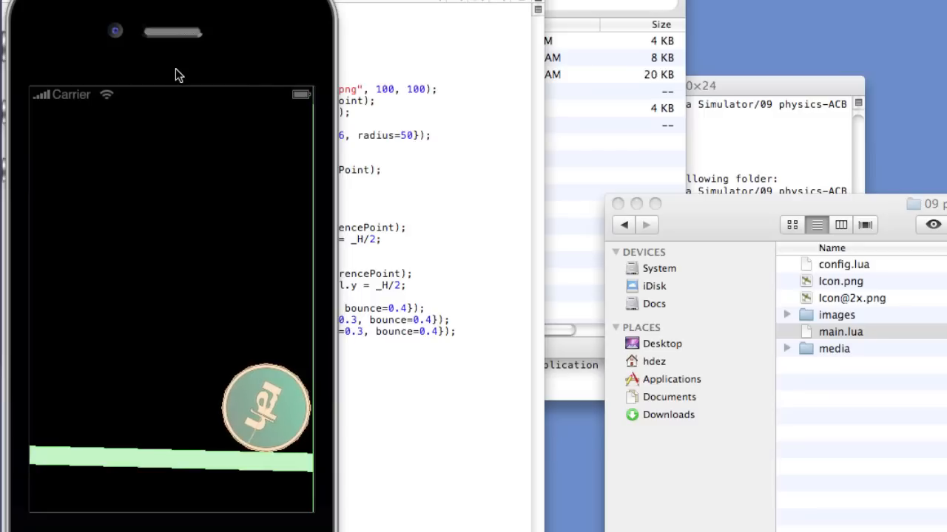
{"action": "mouse_move", "coordinate": [275, 296]}
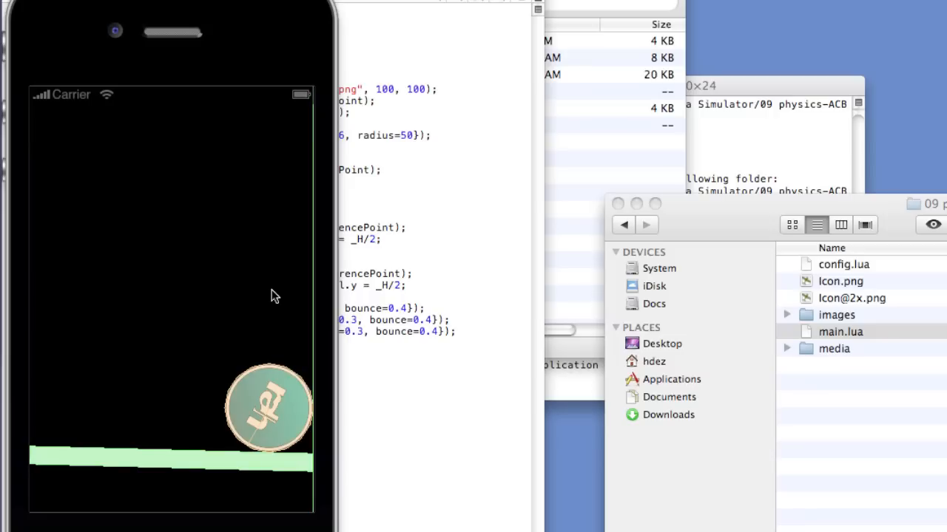
{"action": "mouse_move", "coordinate": [314, 274]}
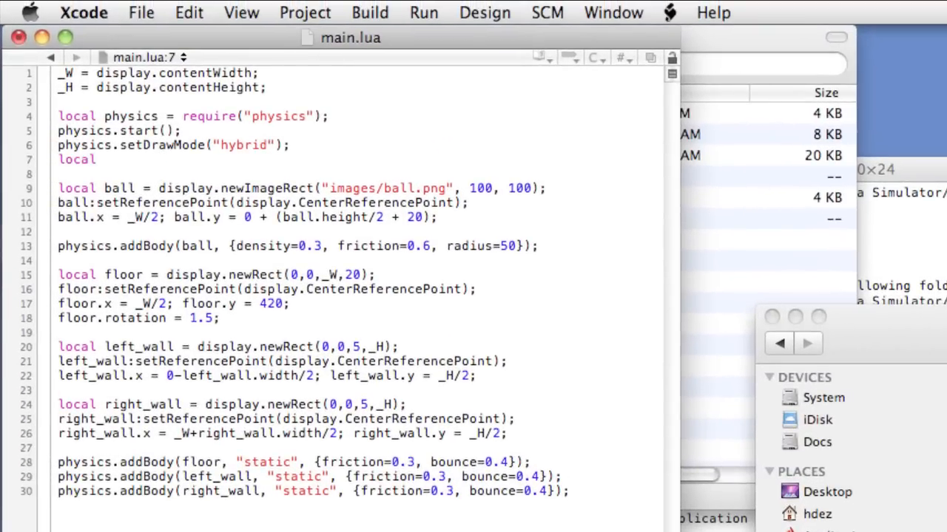
Step: Add local boing = audio.loadSound("media/boing.aiff") below the draw-mode call
{"action": "type", "text": "boing ="}
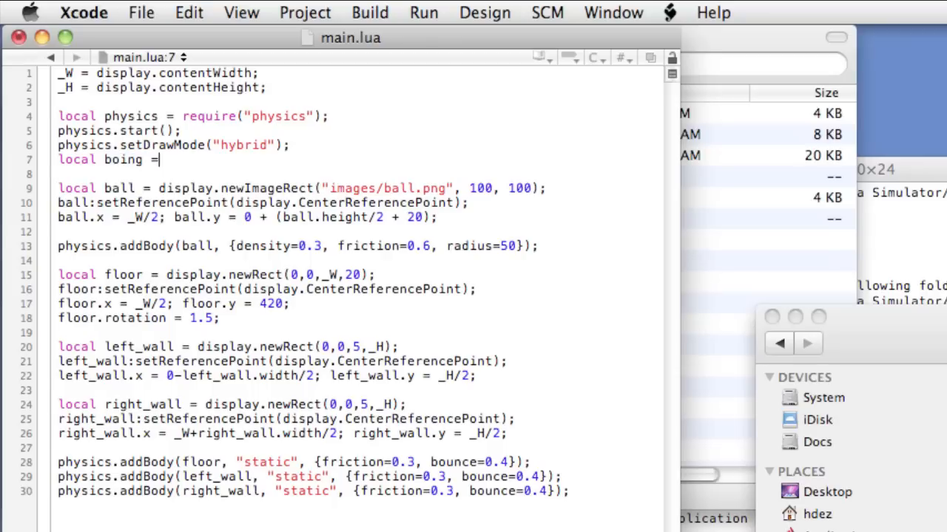
{"action": "type", "text": "audio.loadSound("}
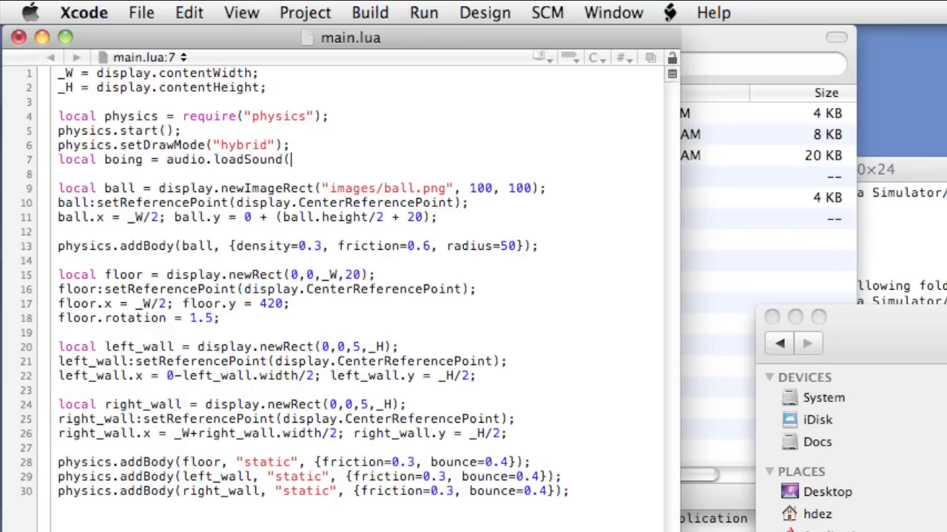
{"action": "type", "text": "\"media/bo"}
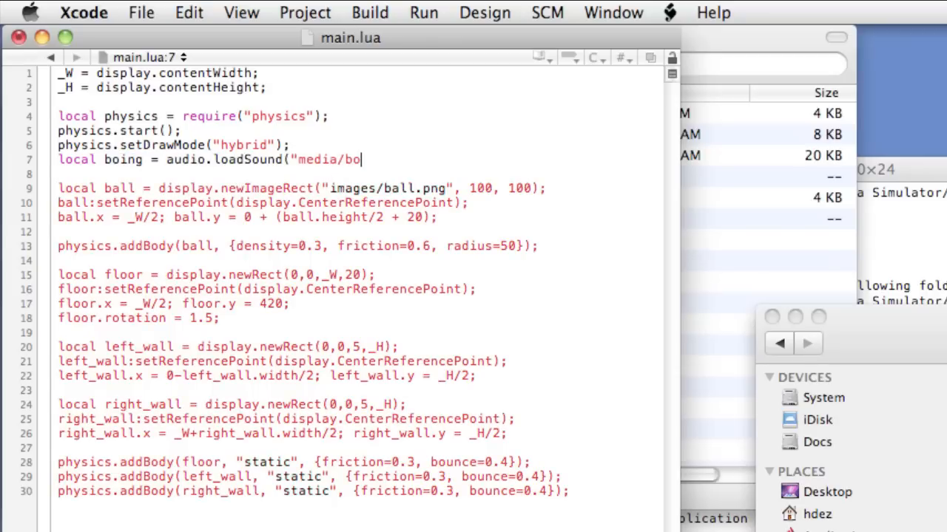
{"action": "type", "text": "ing.aiff\");"}
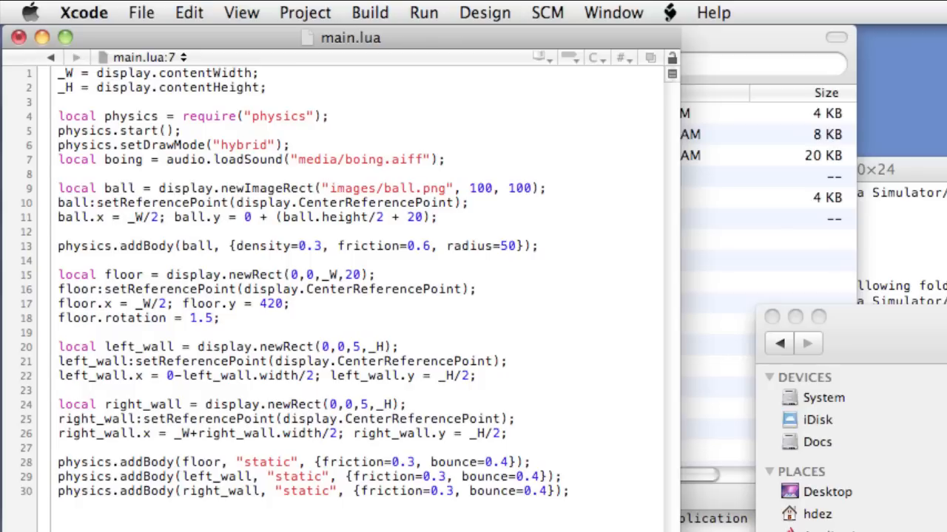
{"action": "left_click", "coordinate": [445, 160]}
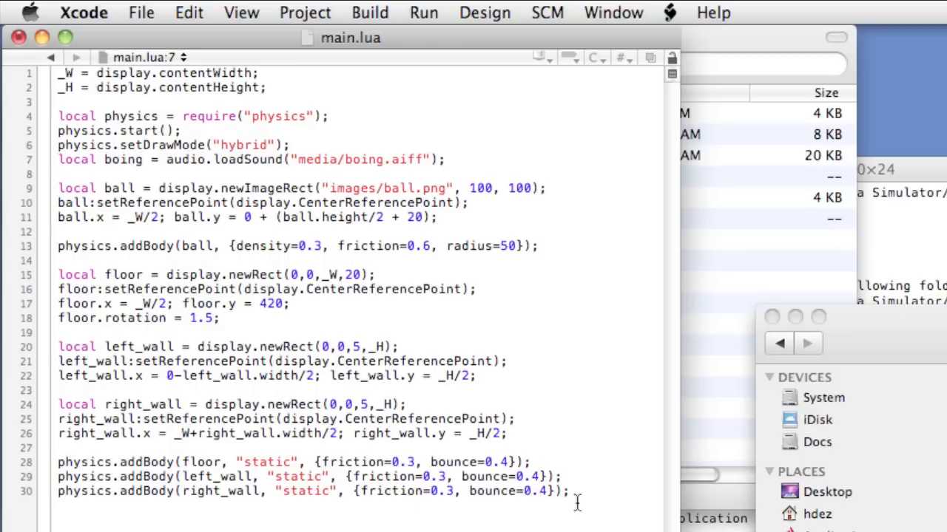
Step: Add Runtime:addEventListener("collision", onHit); at the end of main.lua
{"action": "scroll", "scroll_direction": "down", "scroll_amount": 3}
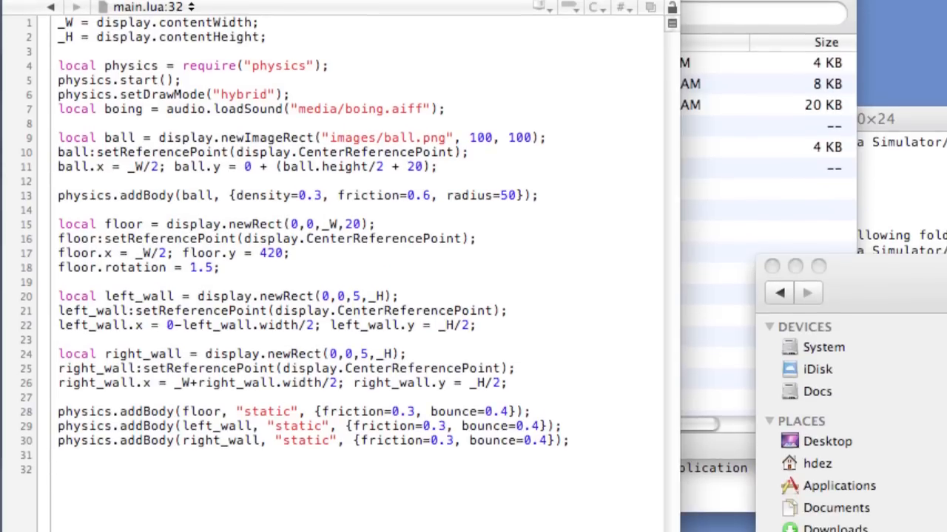
{"action": "type", "text": "Runtime"}
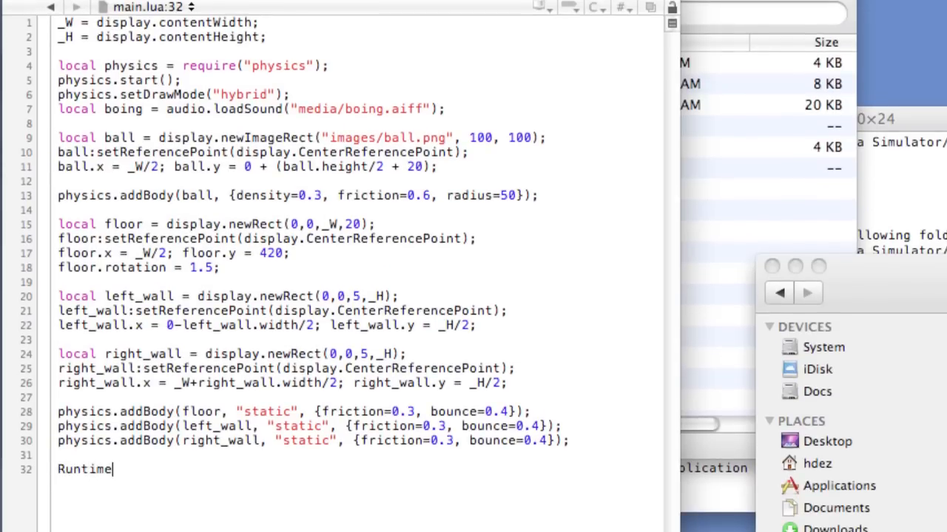
{"action": "type", "text": ":addEven"}
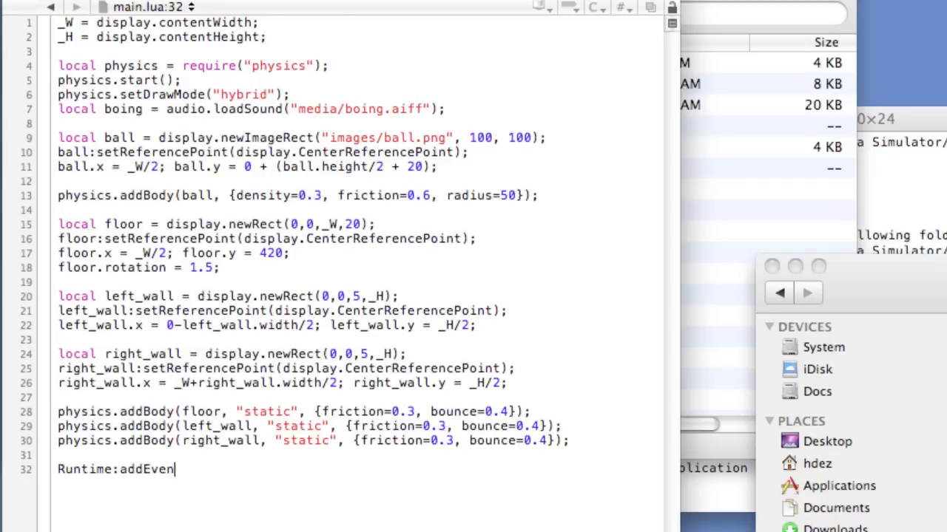
{"action": "type", "text": "tListener("}
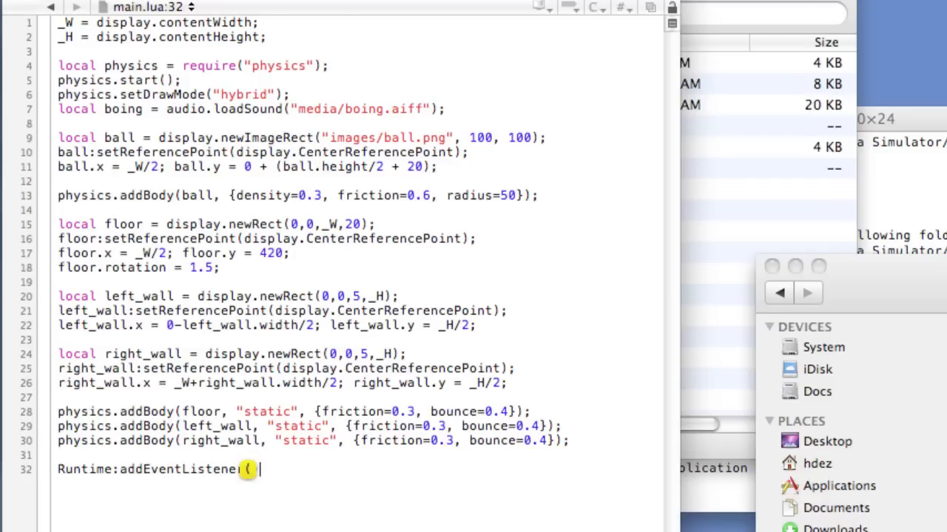
{"action": "type", "text": "\"co"}
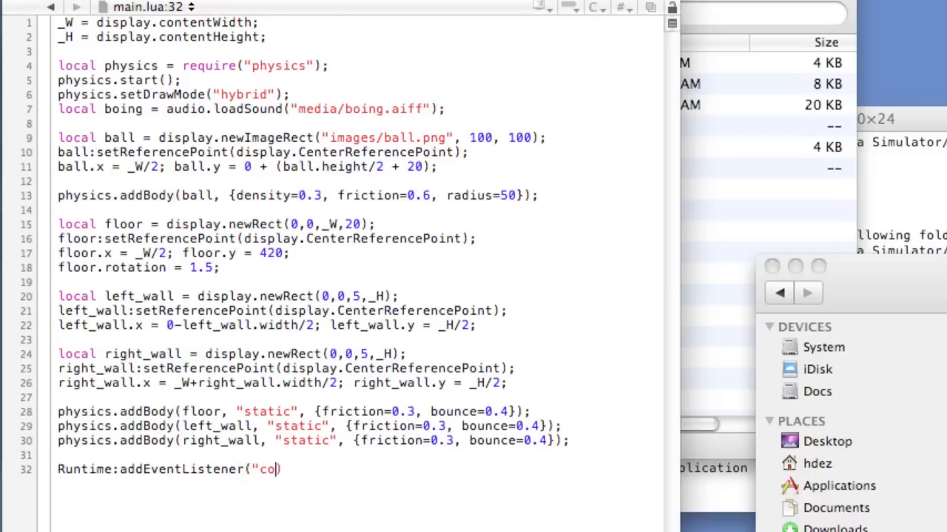
{"action": "type", "text": "llision\", o"}
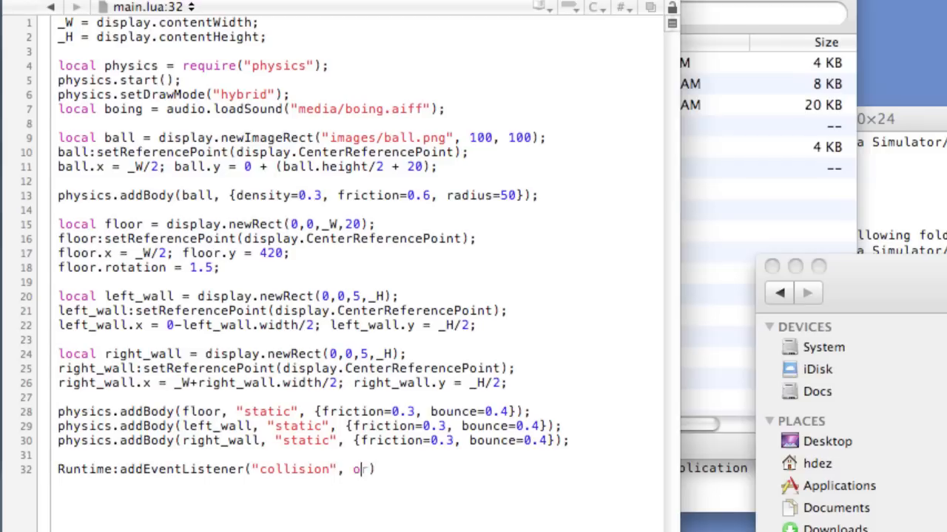
{"action": "type", "text": "nHit"}
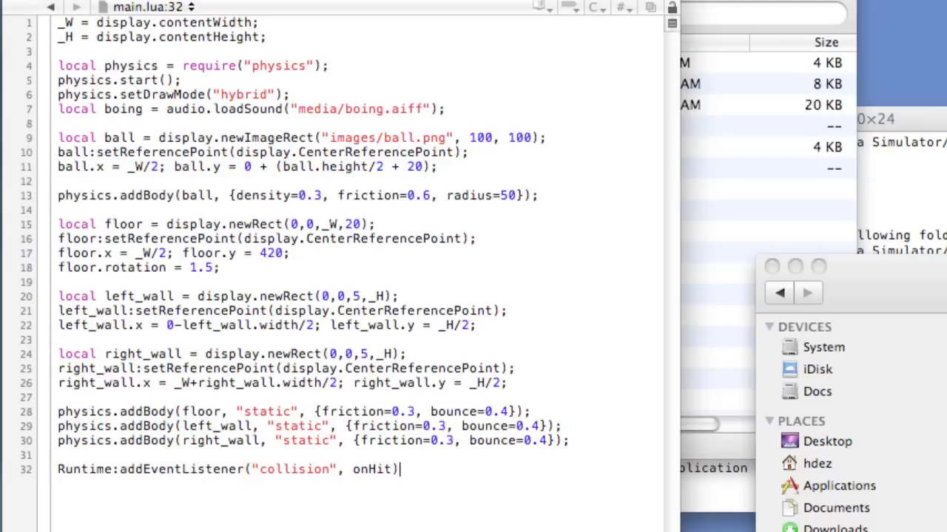
{"action": "type", "text": ";"}
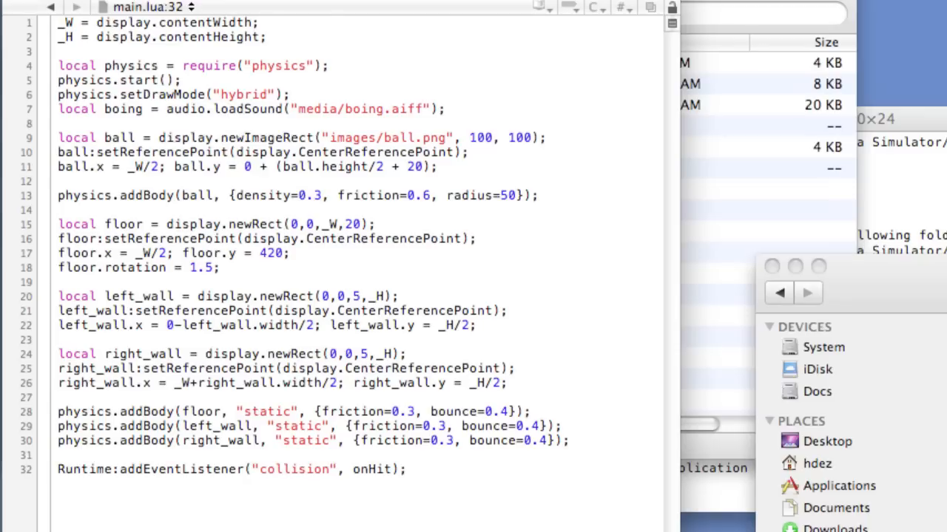
{"action": "left_click", "coordinate": [406, 470]}
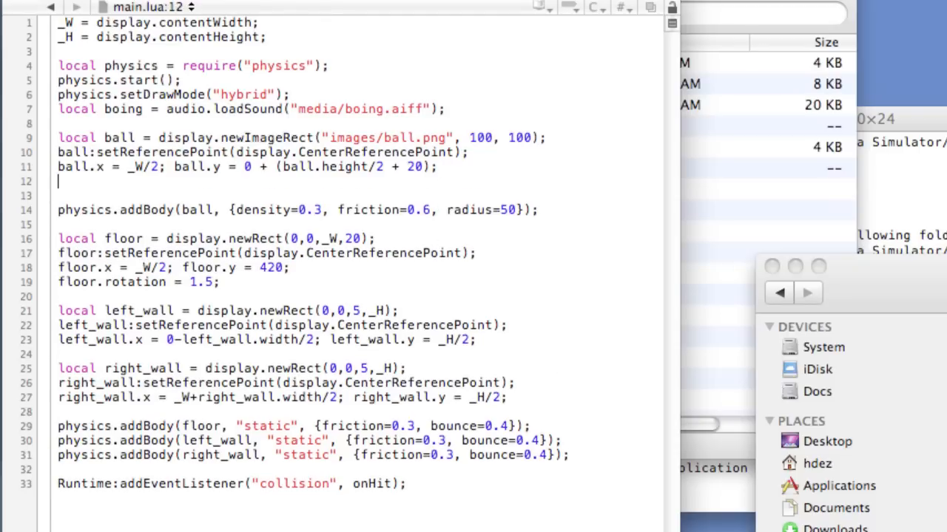
Step: Add ball.name = "ball"; right after the ball's x/y positioning line
{"action": "type", "text": "ball.name = \"ball\";"}
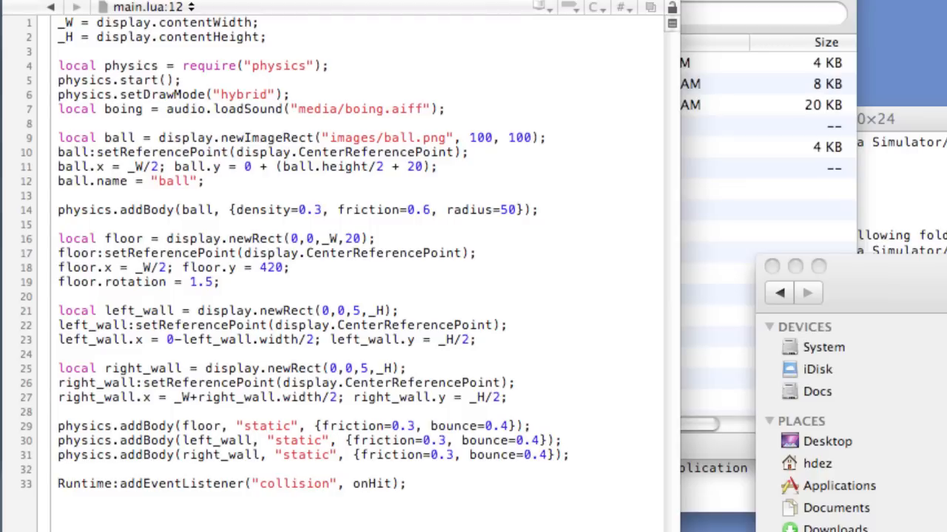
{"action": "mouse_move", "coordinate": [284, 325]}
{"action": "type", "text": "f"}
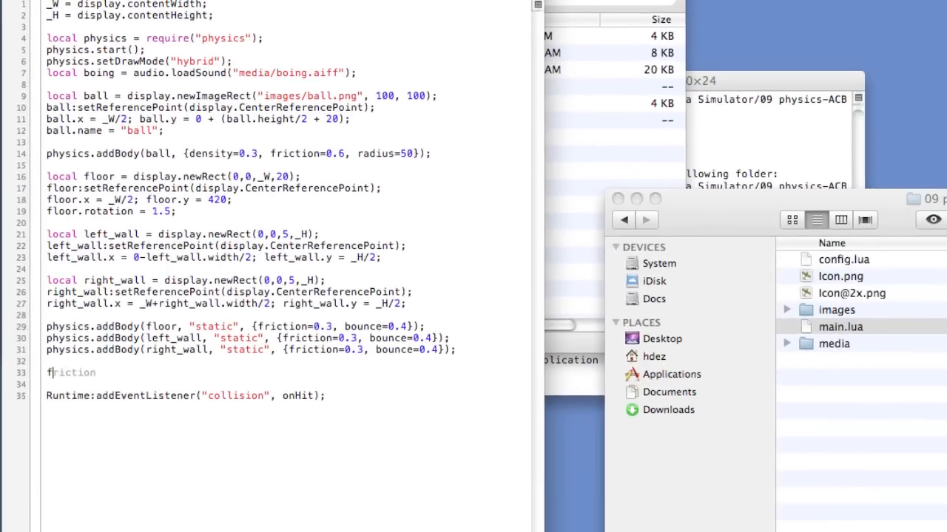
Step: Define function onHit(e) ... end with an if(e.phase == "began") then check
{"action": "type", "text": "unction onHit"}
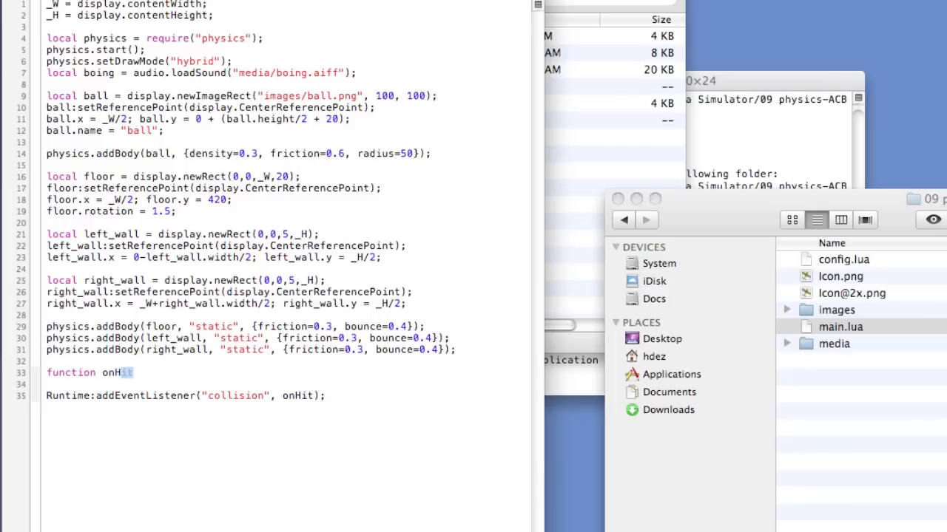
{"action": "type", "text": "(e)"}
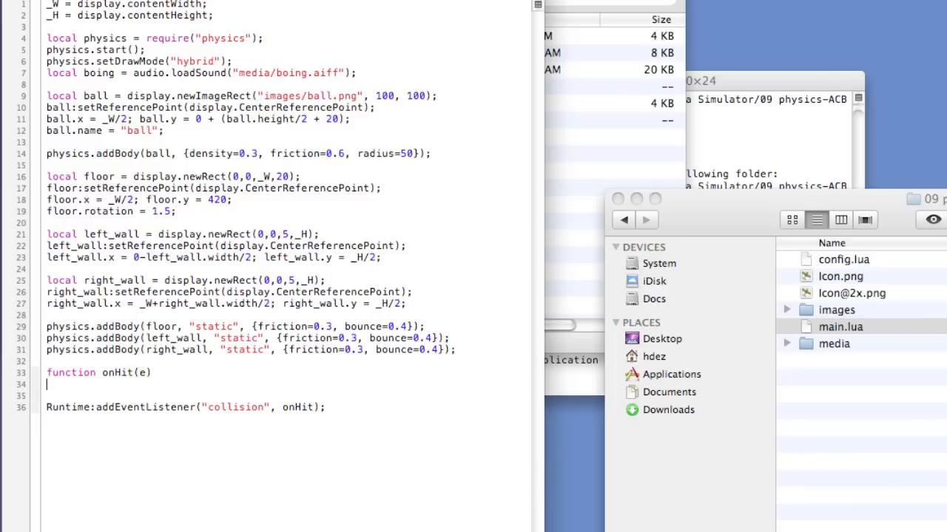
{"action": "type", "text": "end"}
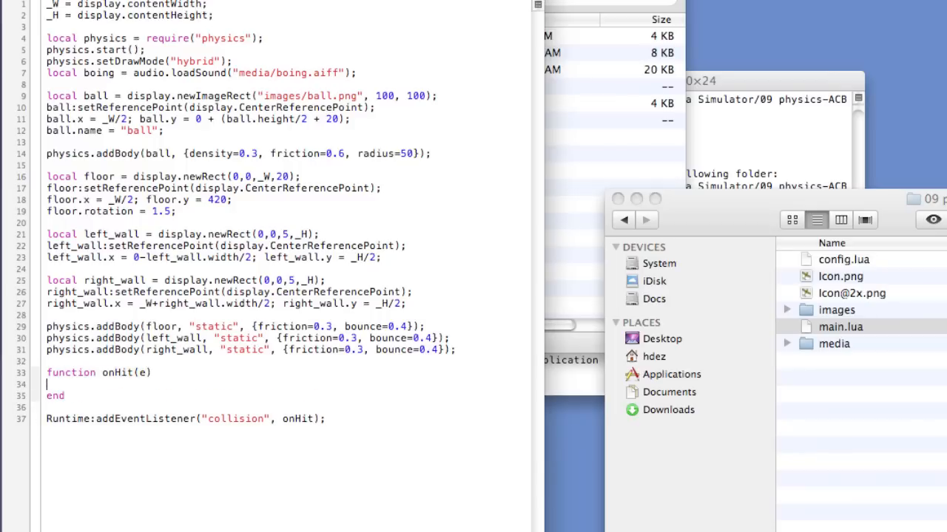
{"action": "type", "text": "if"}
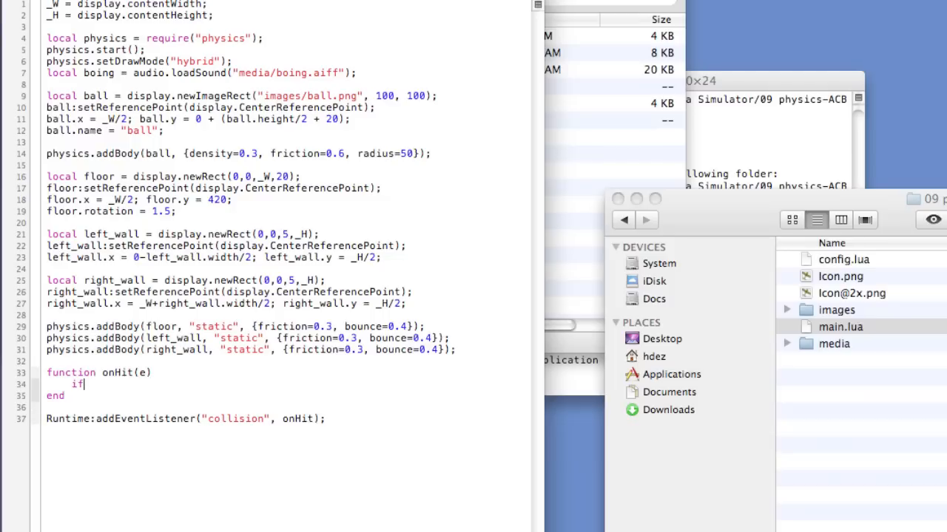
{"action": "type", "text": "(e.phase == \"b"}
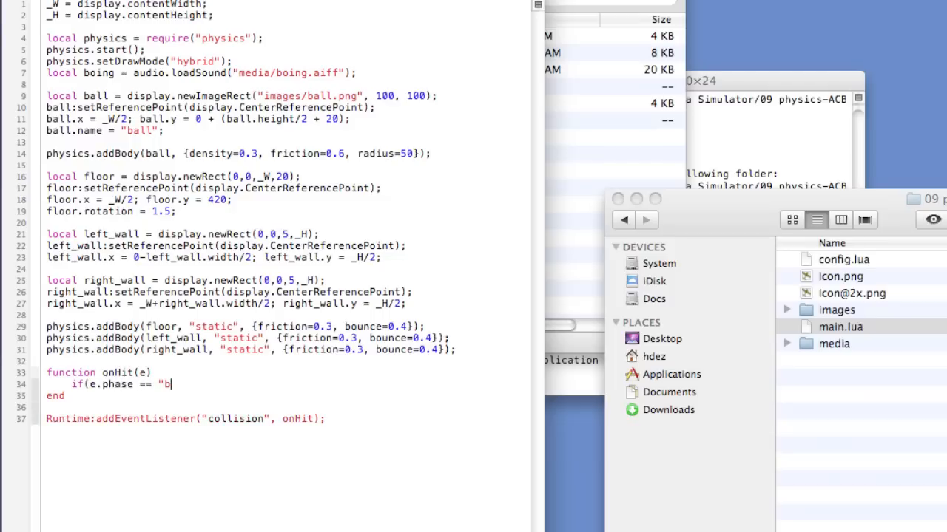
{"action": "type", "text": "egan\") then"}
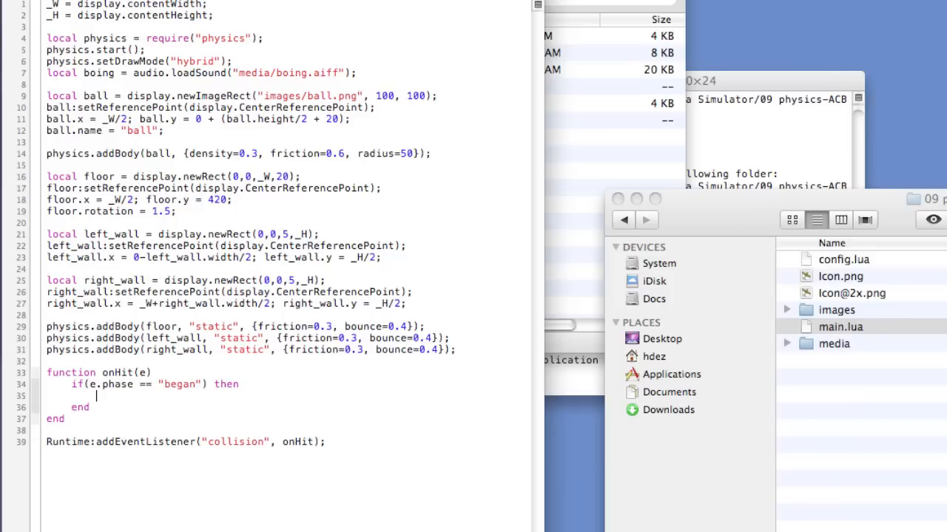
Step: Inside it, play audio.play(boing); when e.object1.bodyType == "static"
{"action": "type", "text": "if(e."}
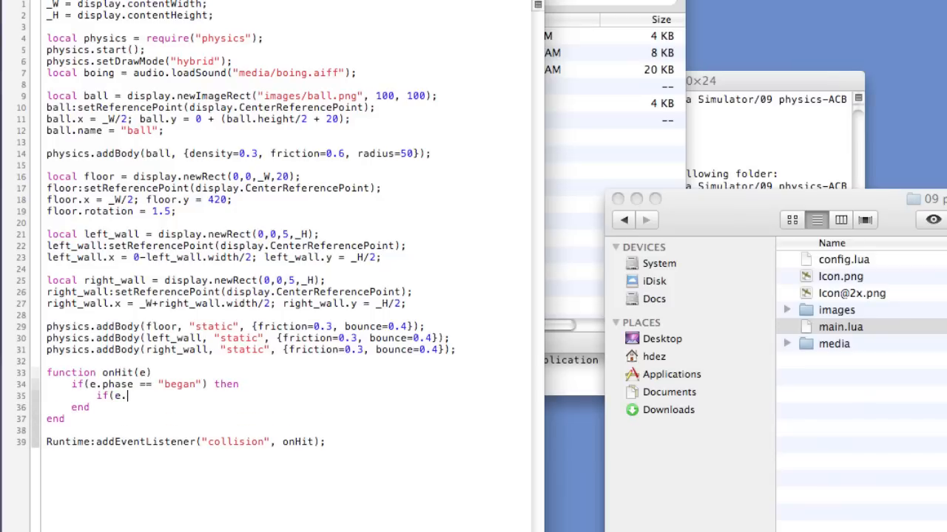
{"action": "type", "text": "object1"}
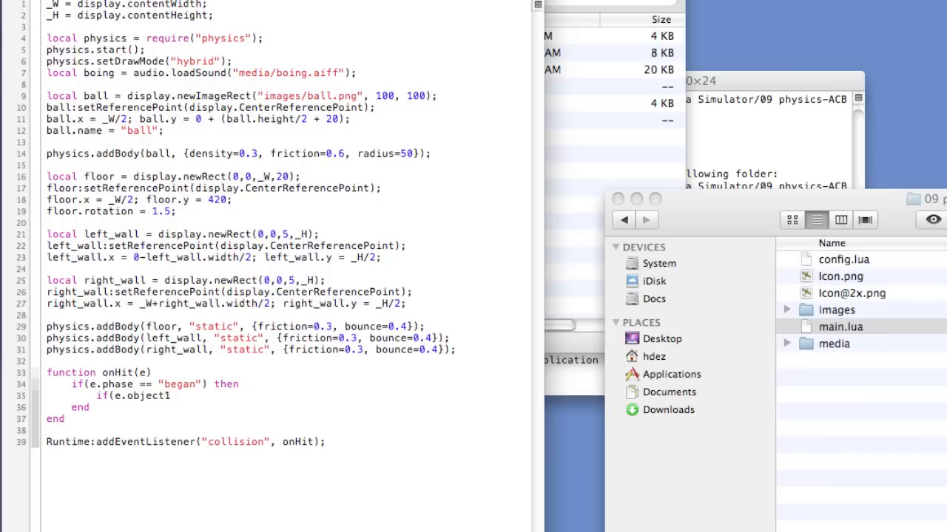
{"action": "type", "text": ".bodyT"}
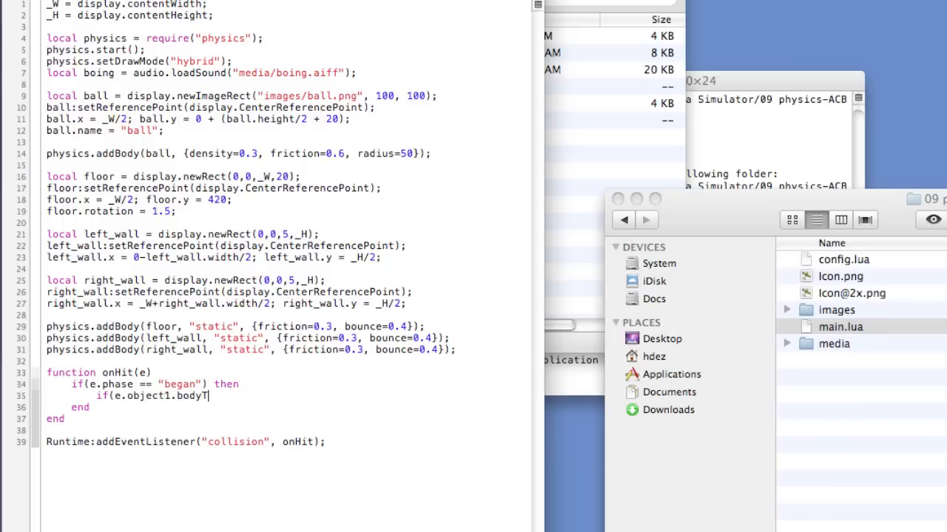
{"action": "type", "text": "ype =="}
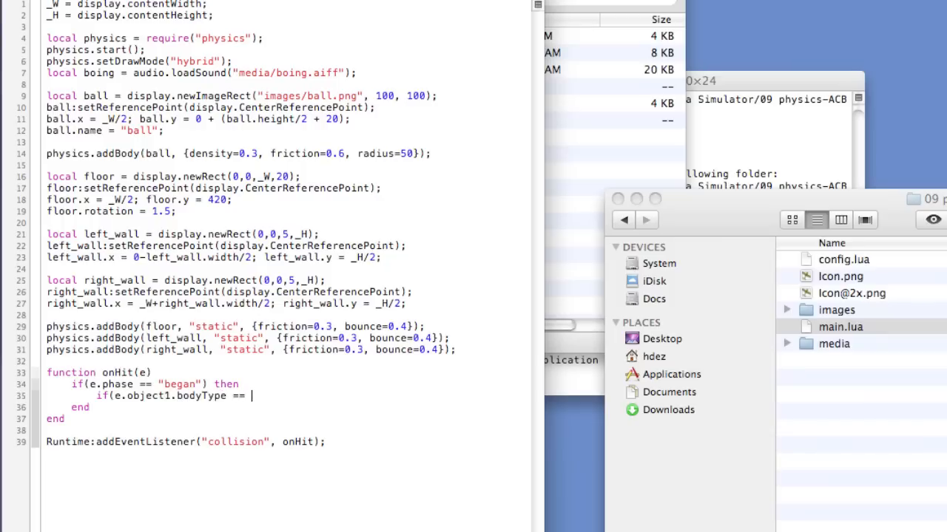
{"action": "type", "text": "\"static\""}
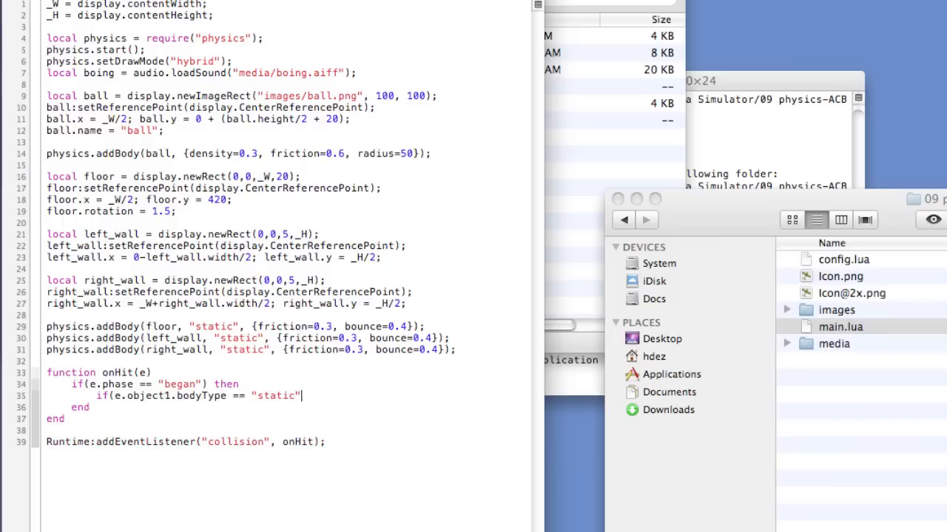
{"action": "type", "text": "then"}
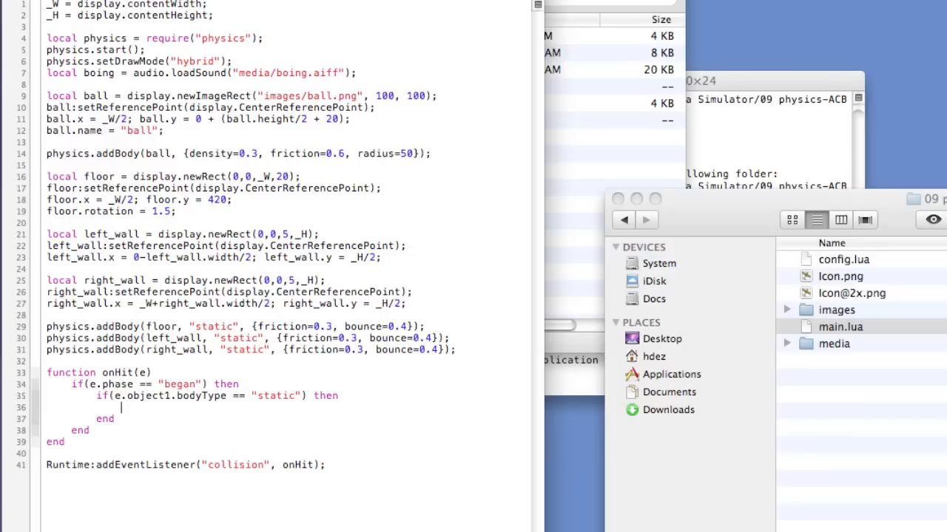
{"action": "type", "text": "audio.play("}
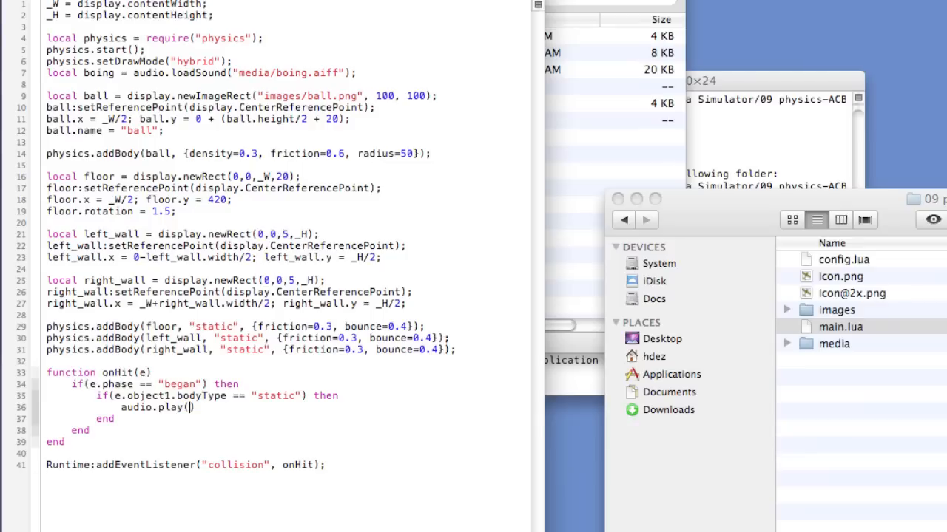
{"action": "type", "text": "boing"}
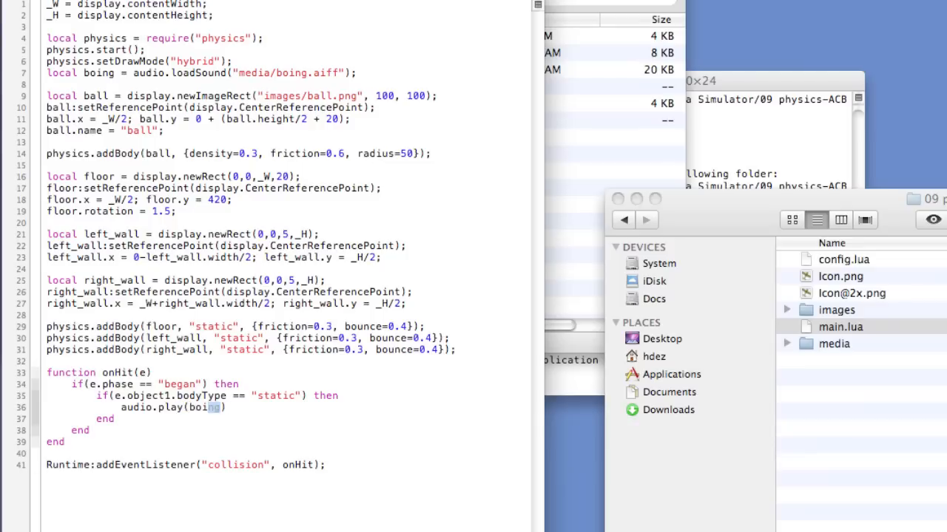
{"action": "type", "text": ");"}
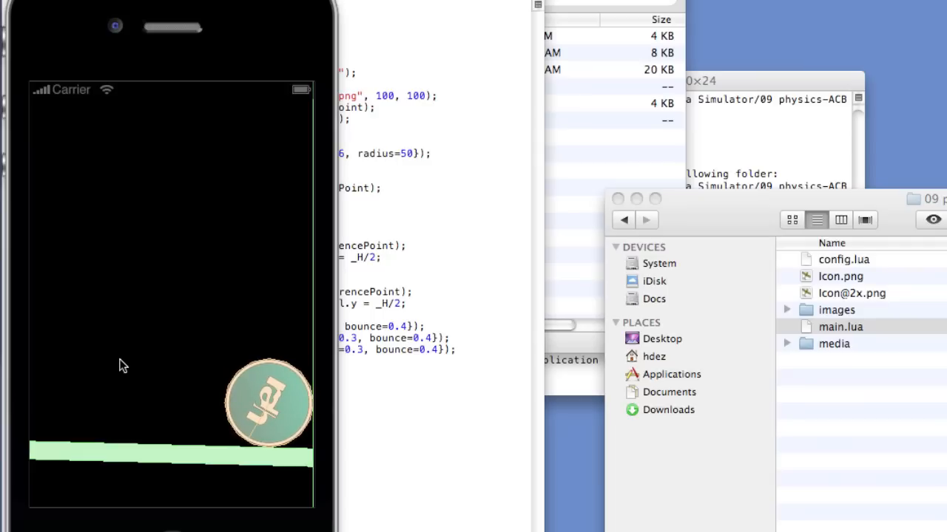
{"action": "mouse_move", "coordinate": [131, 366]}
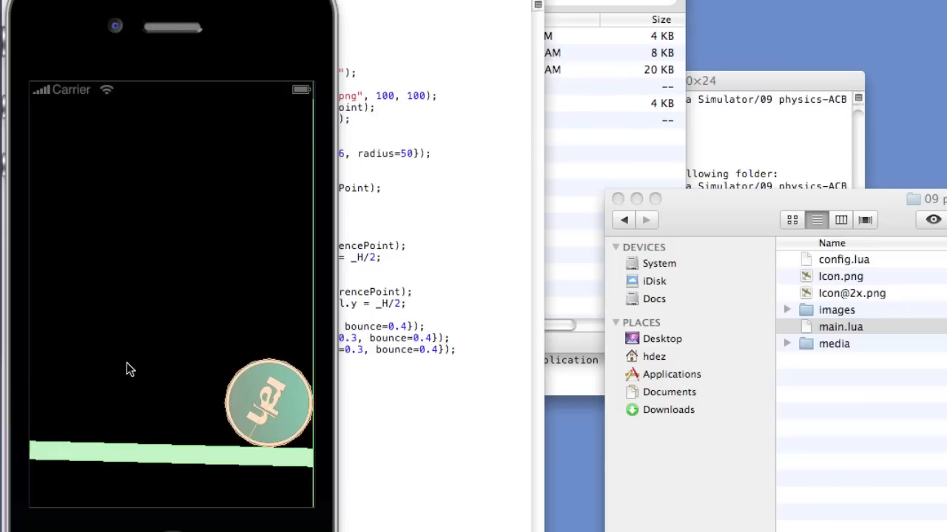
{"action": "mouse_move", "coordinate": [352, 331]}
{"action": "type", "text": "0"}
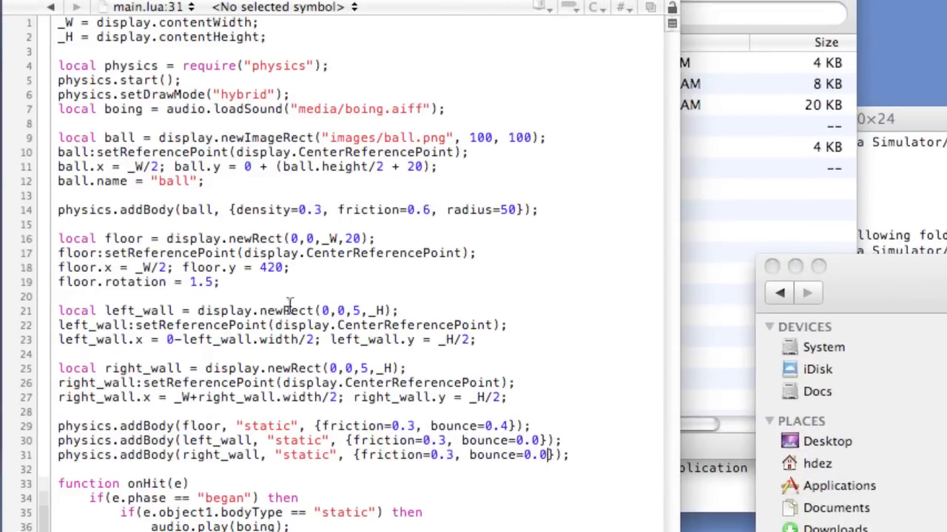
Step: Add left_wall.type = "wall" after the left wall's position line
{"action": "left_click", "coordinate": [66, 353]}
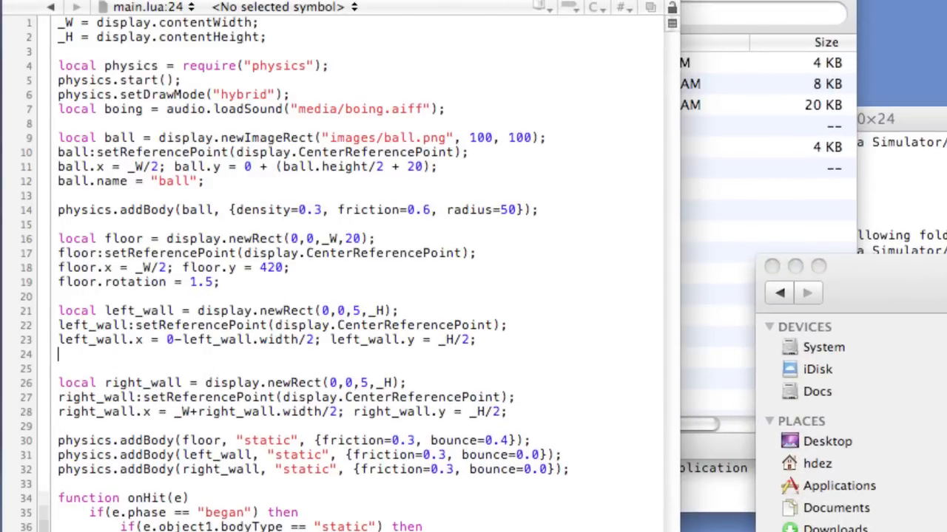
{"action": "type", "text": "left_wall"}
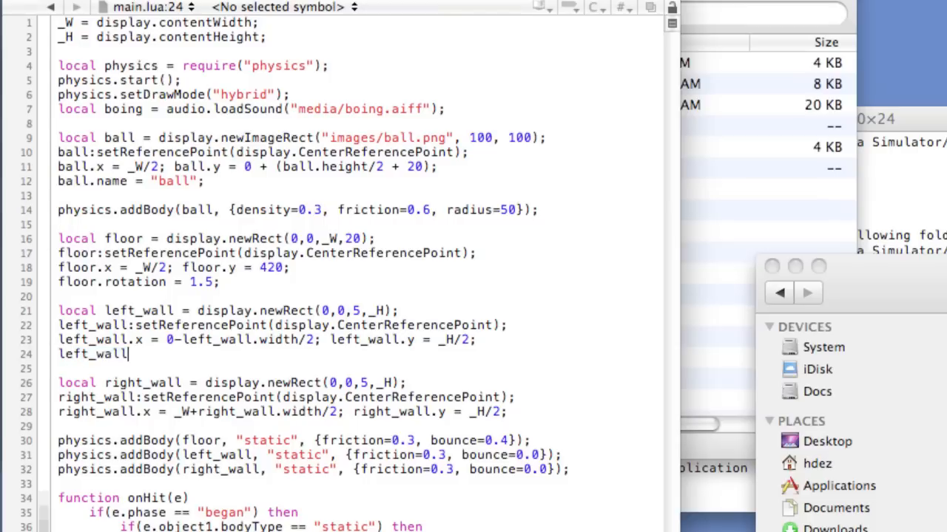
{"action": "type", "text": ".type = \"wall\";"}
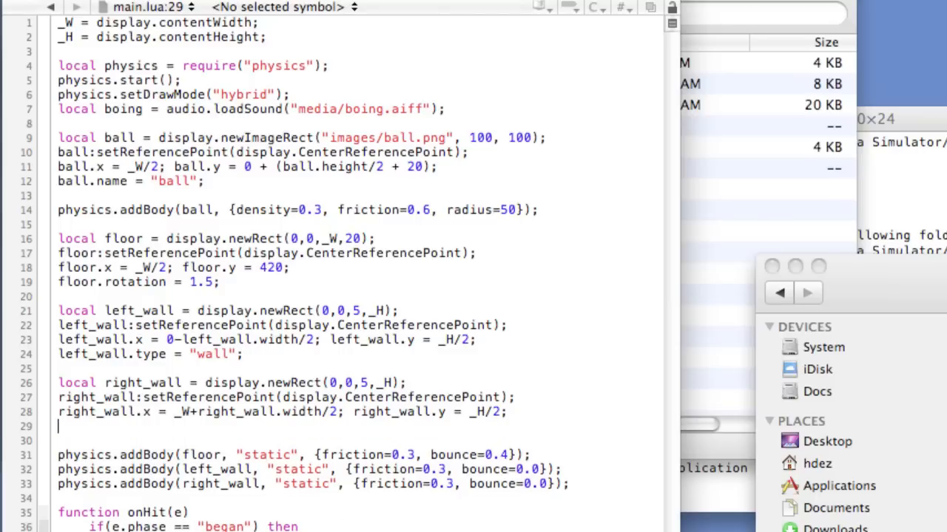
Step: Add right_wall.type = "wall" after the right wall's position line
{"action": "type", "text": "right_wall."}
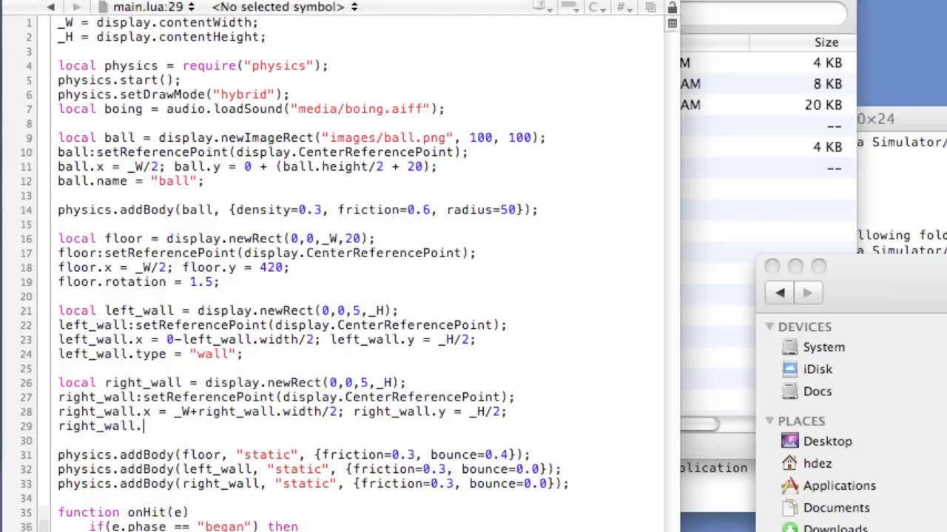
{"action": "type", "text": "type ="}
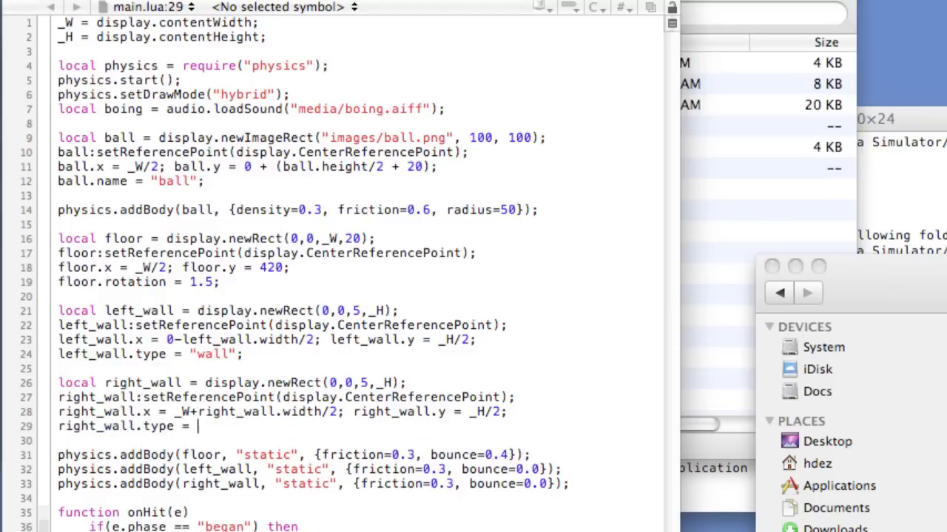
{"action": "type", "text": "\"wall\""}
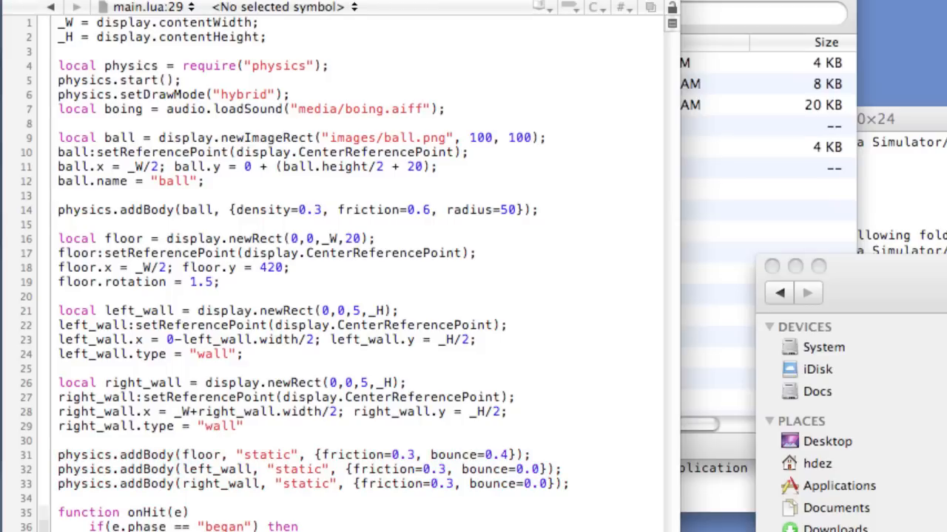
{"action": "scroll", "scroll_direction": "down", "scroll_amount": 3}
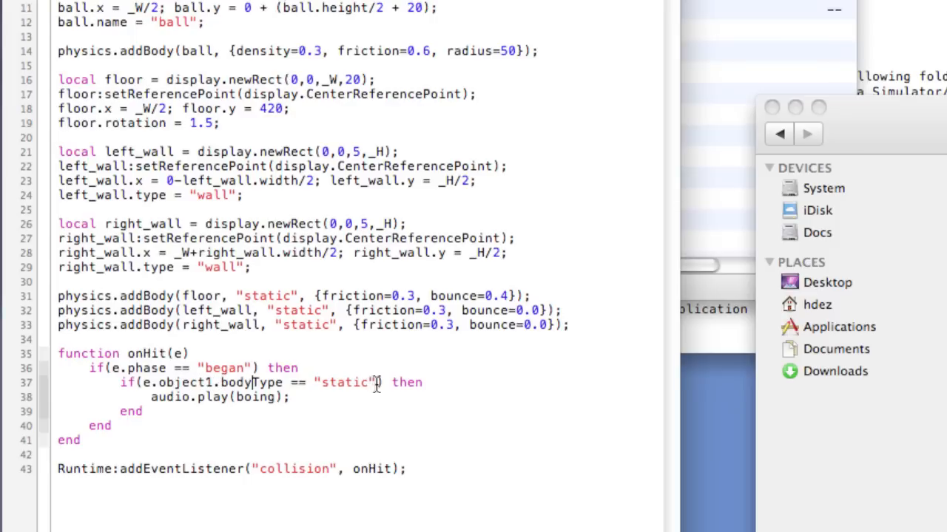
Step: Append and e.object1.type ~= "wall" to the static-body condition in onHit
{"action": "type", "text": "and"}
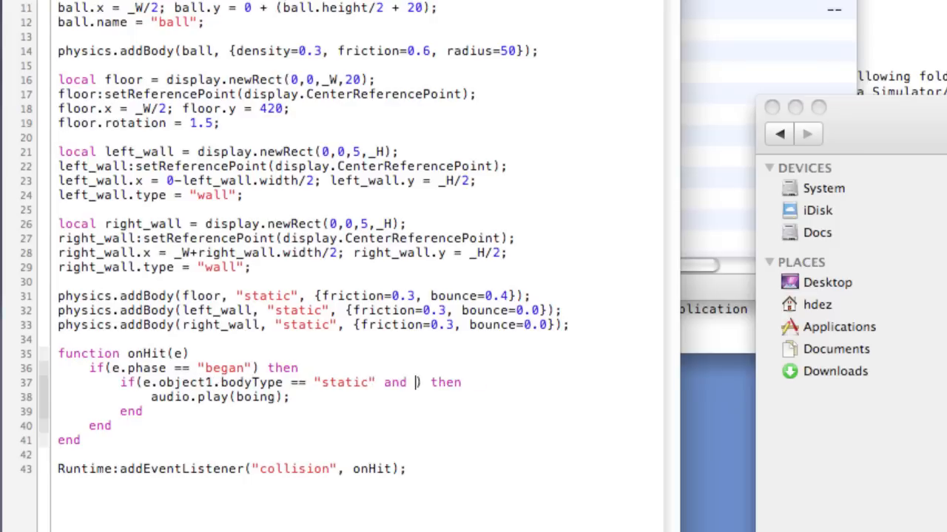
{"action": "type", "text": "e.object1."}
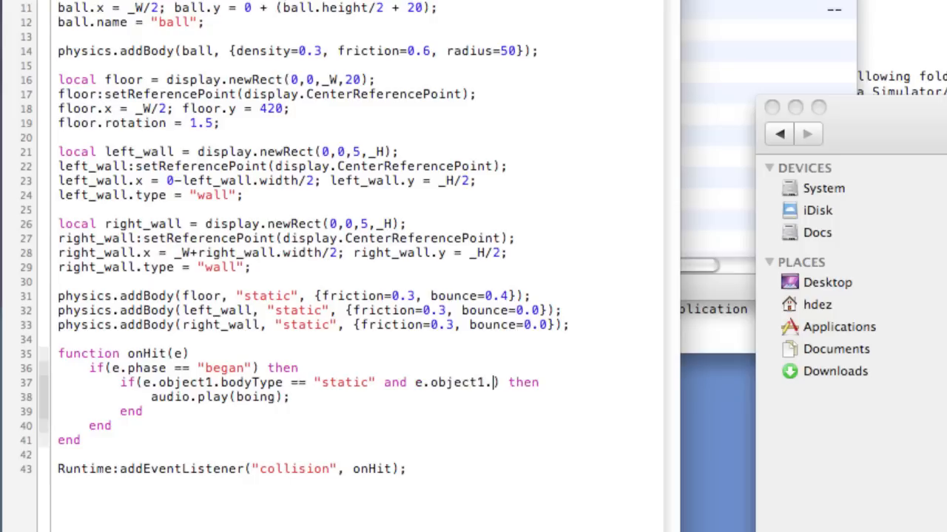
{"action": "type", "text": "type ~="}
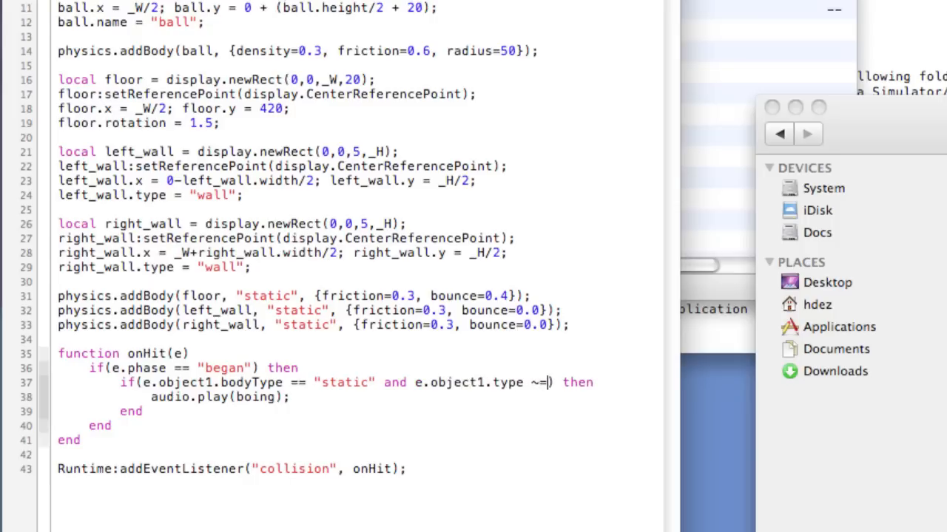
{"action": "type", "text": "\"wall\""}
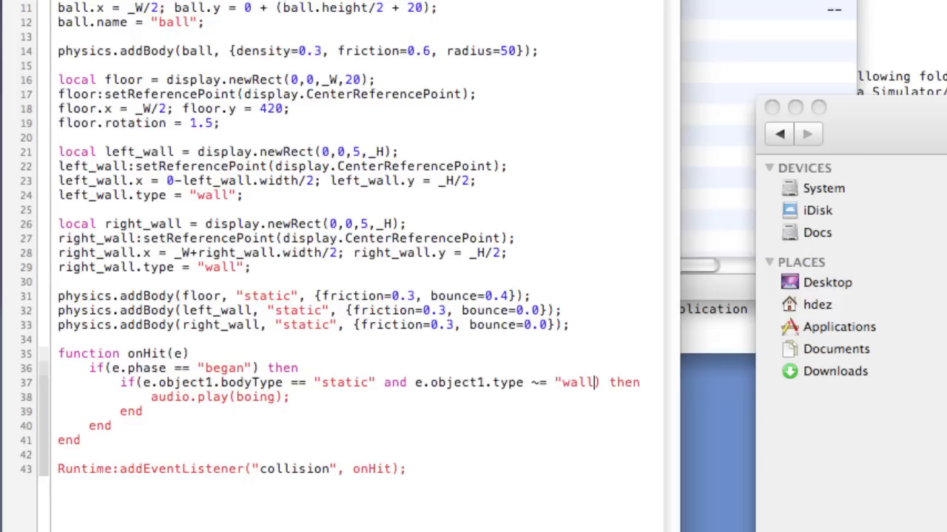